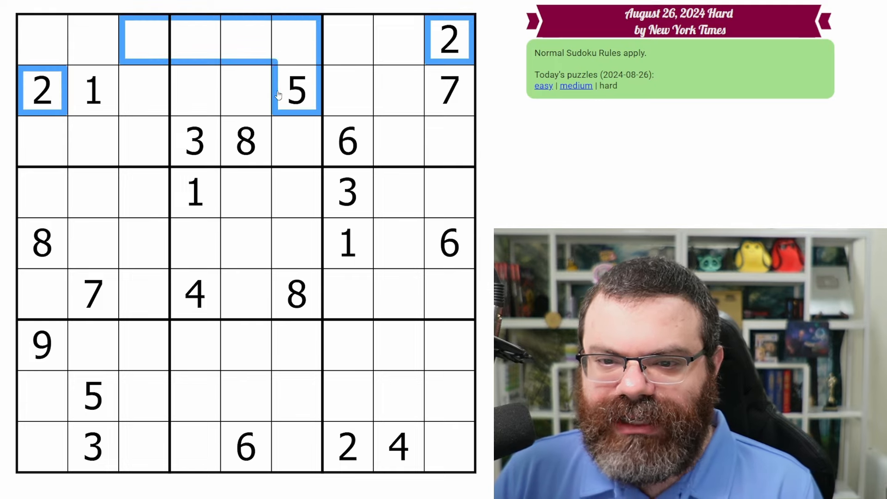
Place 2 in r3c6 and corner-mark 1 and 7 candidates in rows 1 and 3
{"action": "left_click", "coordinate": [297, 140]}
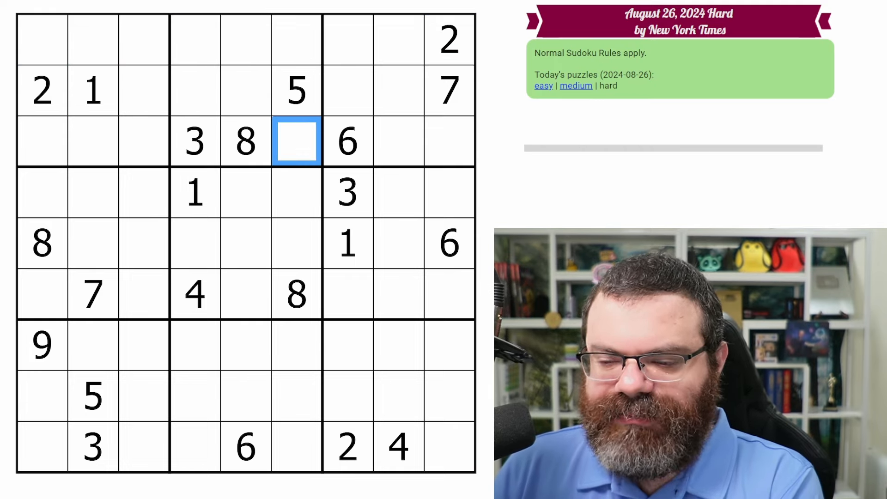
{"action": "type", "text": "2"}
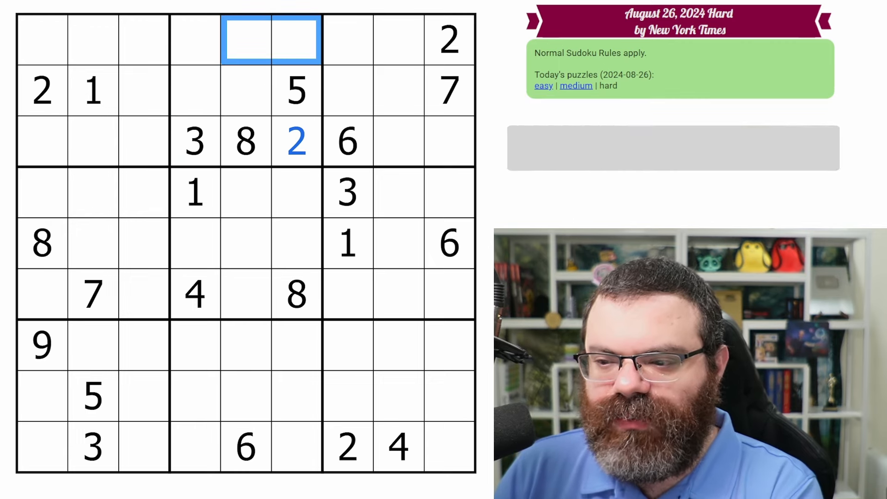
{"action": "type", "text": "1"}
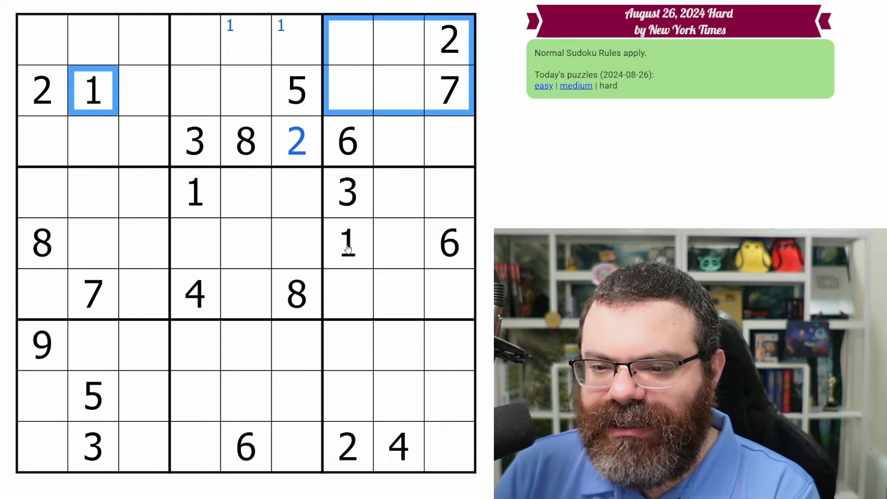
{"action": "left_click", "coordinate": [423, 141]}
{"action": "type", "text": "1"}
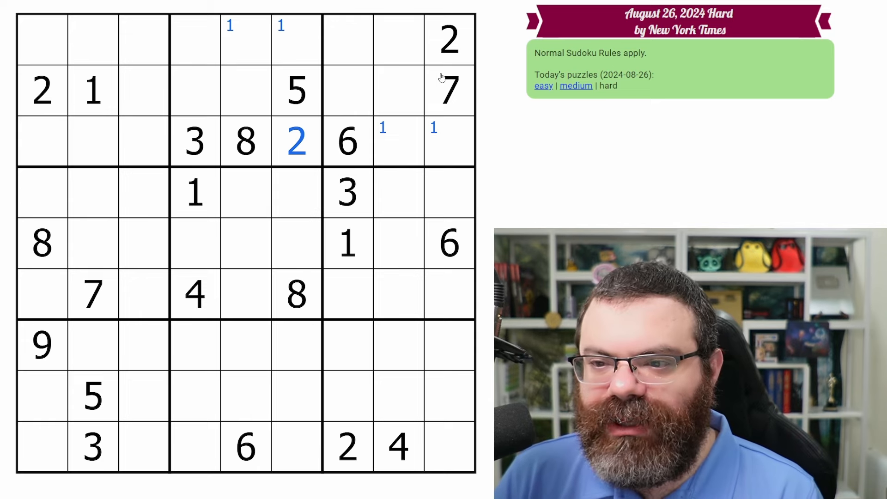
{"action": "left_click", "coordinate": [449, 90]}
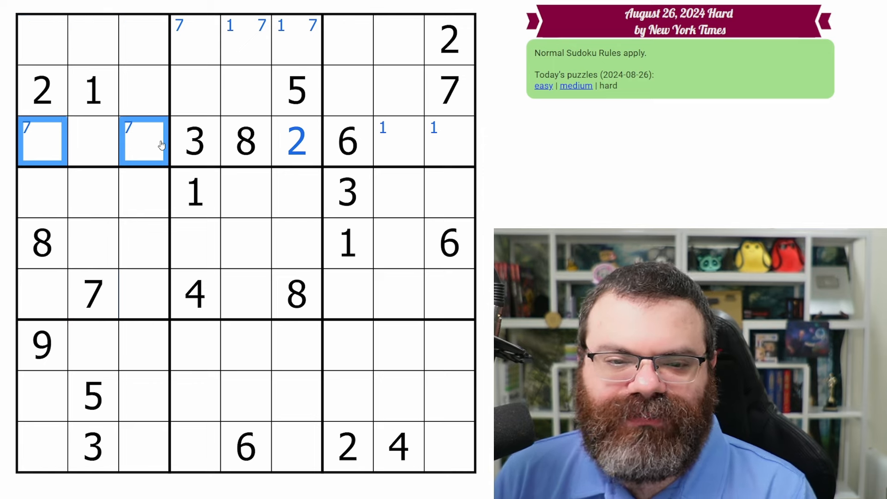
Check row 3's empty cells and centre-mark 4 and 9 in r3c2
{"action": "left_click", "coordinate": [93, 140]}
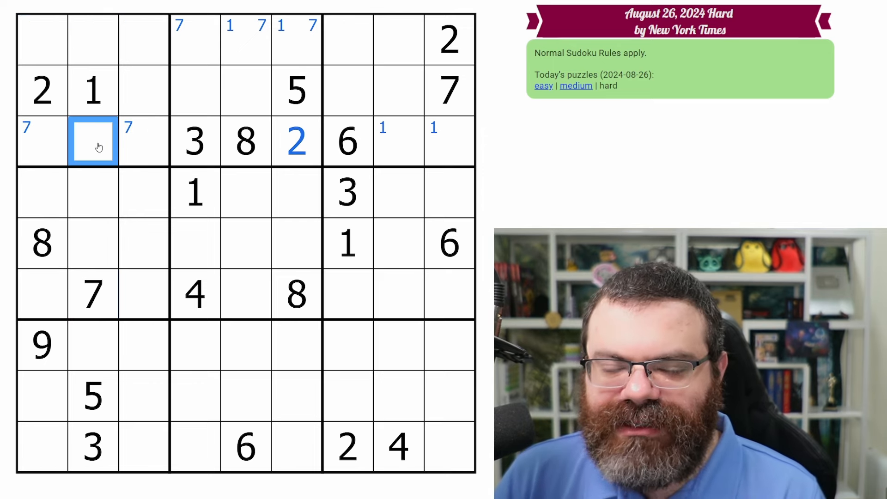
{"action": "left_click", "coordinate": [93, 396]}
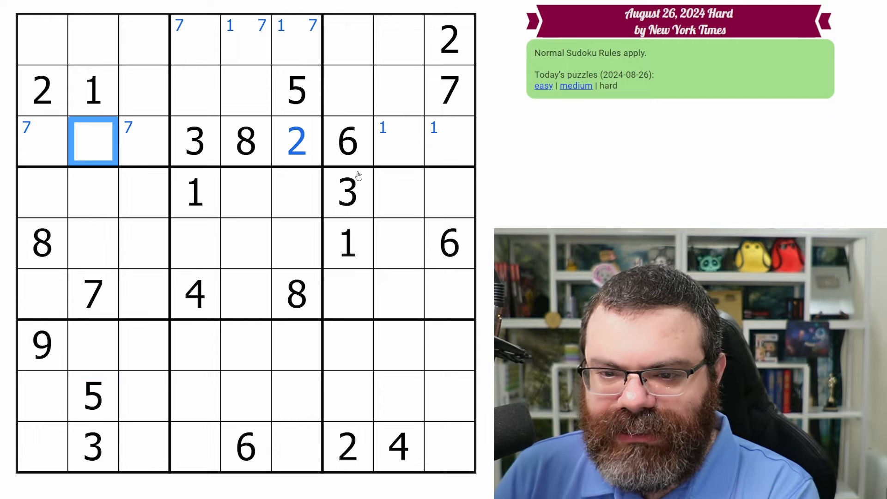
{"action": "left_click", "coordinate": [42, 141]}
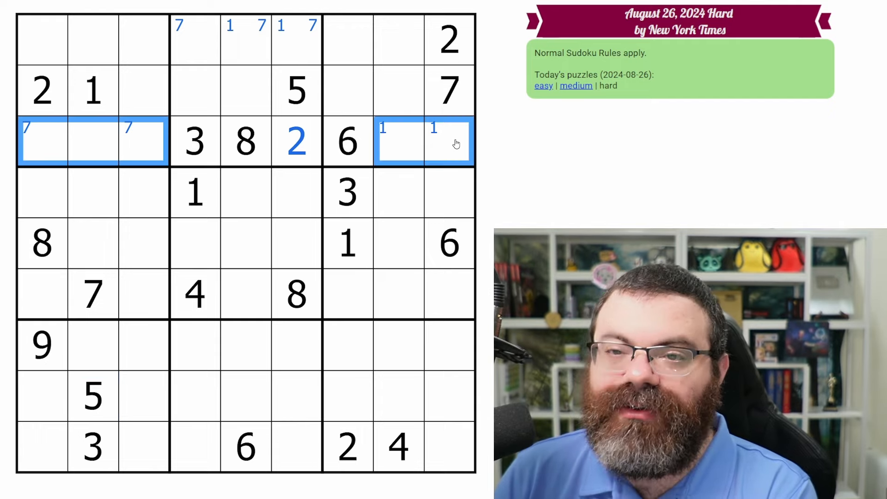
{"action": "left_click", "coordinate": [94, 141]}
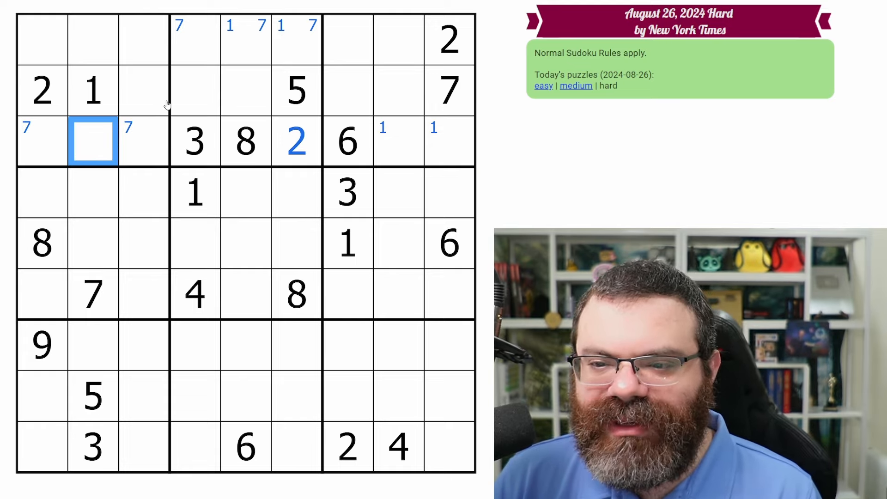
{"action": "left_click", "coordinate": [399, 141]}
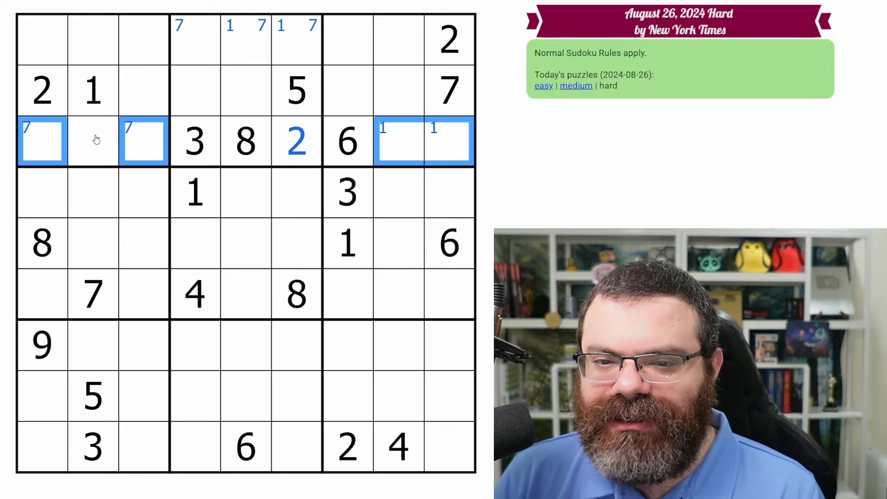
{"action": "left_click", "coordinate": [94, 141]}
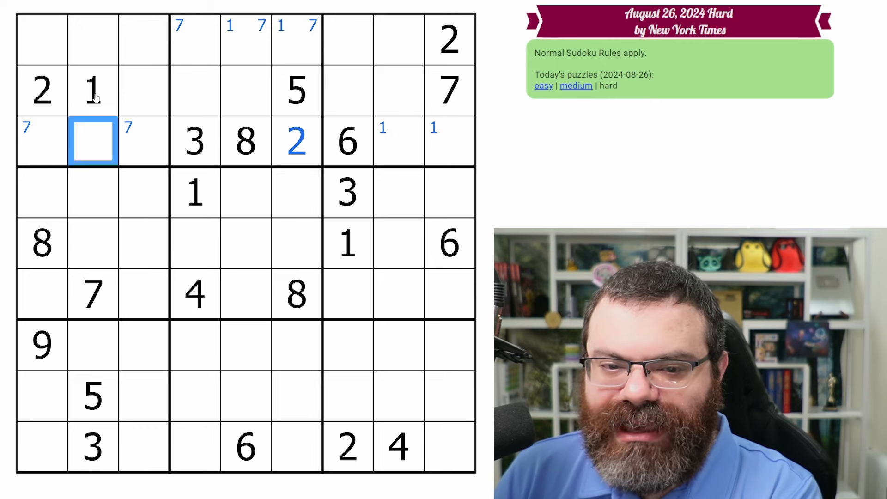
{"action": "type", "text": "49"}
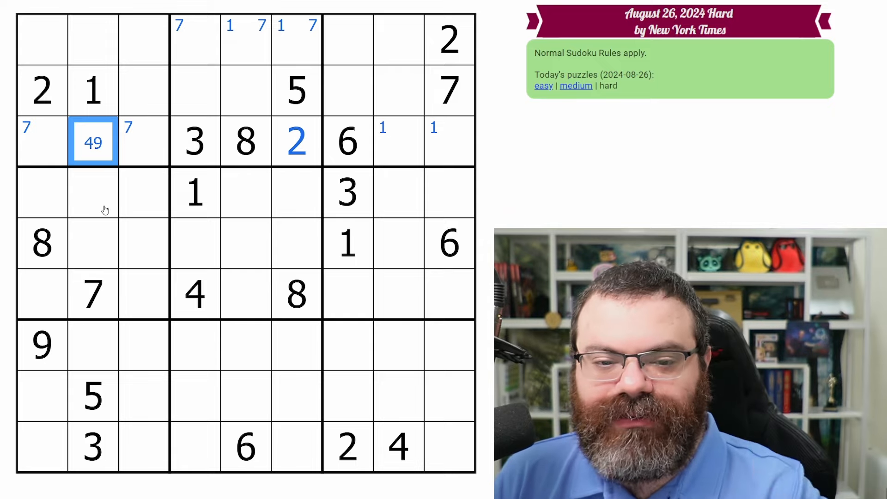
{"action": "mouse_move", "coordinate": [103, 155]}
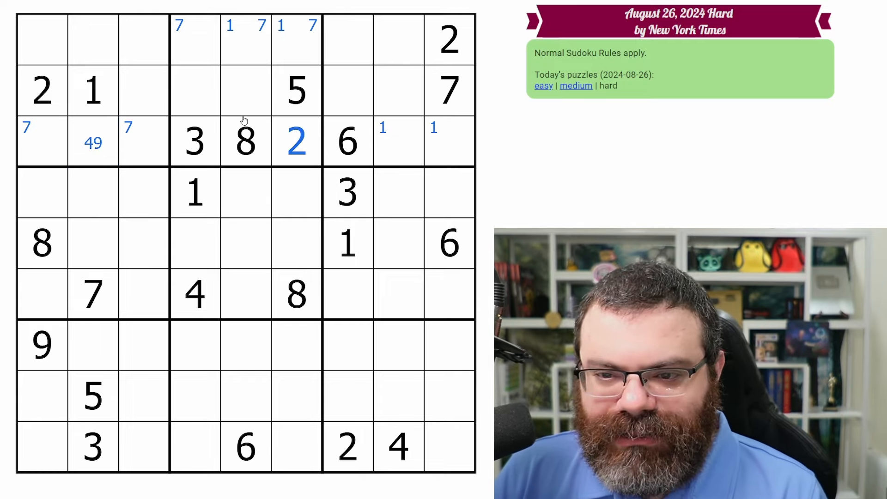
{"action": "mouse_move", "coordinate": [289, 140]}
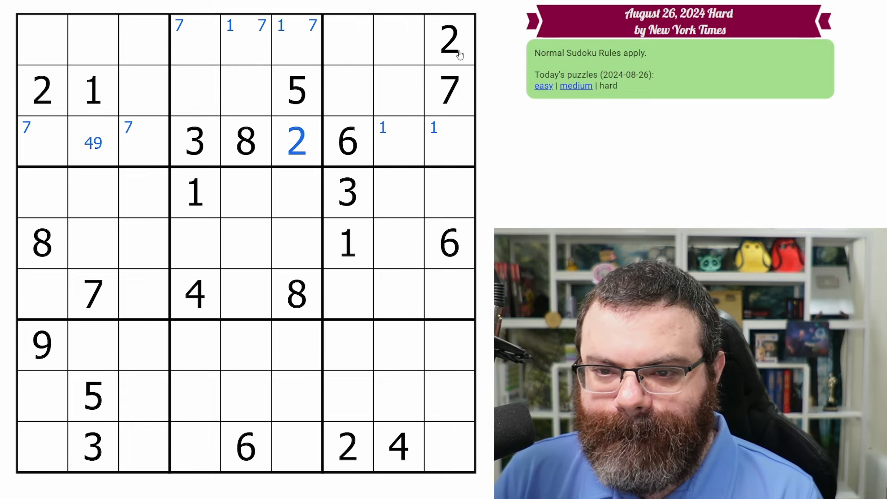
Examine row 2's empty cells beside the 5 against the given 2 and 6s
{"action": "left_click", "coordinate": [221, 91]}
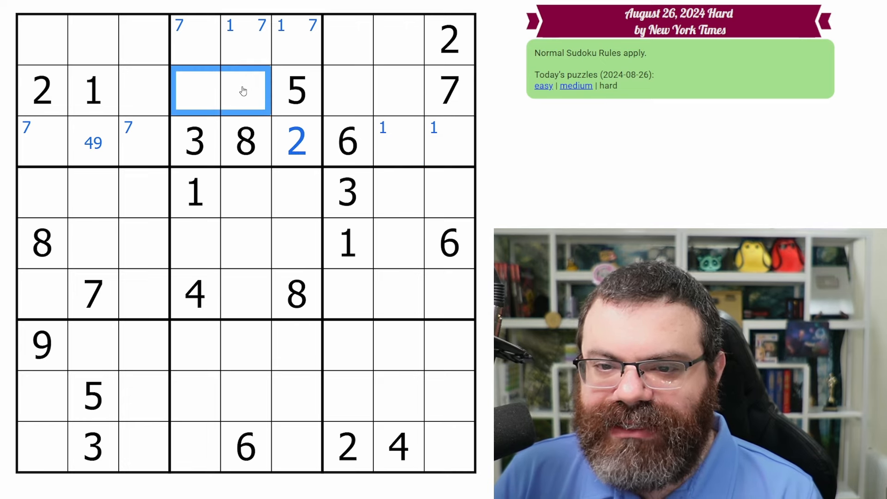
{"action": "mouse_move", "coordinate": [261, 91]}
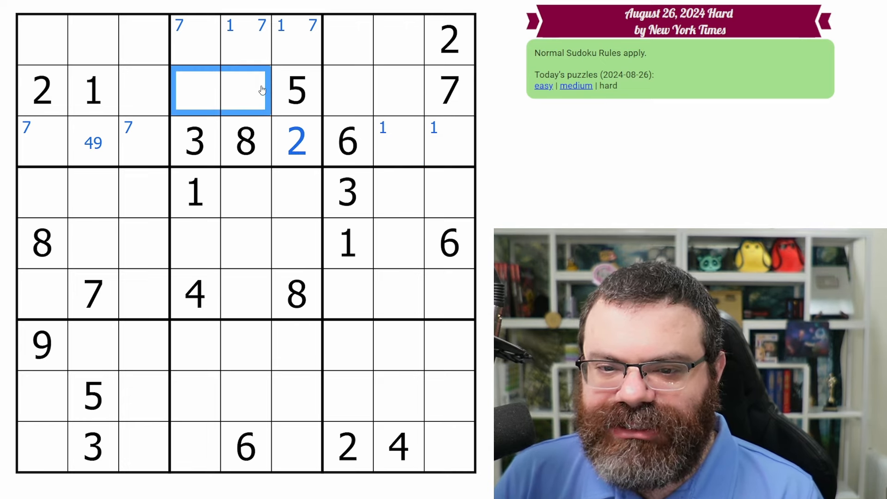
{"action": "left_click", "coordinate": [246, 447]}
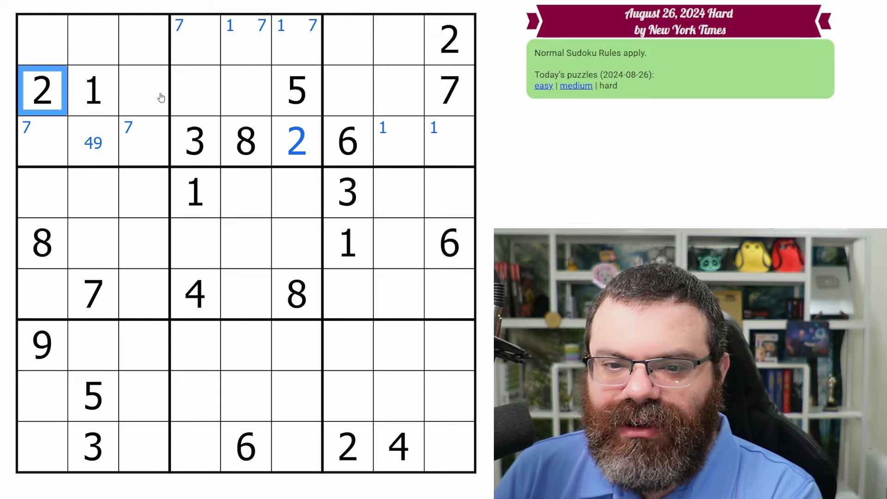
{"action": "left_click", "coordinate": [221, 91]}
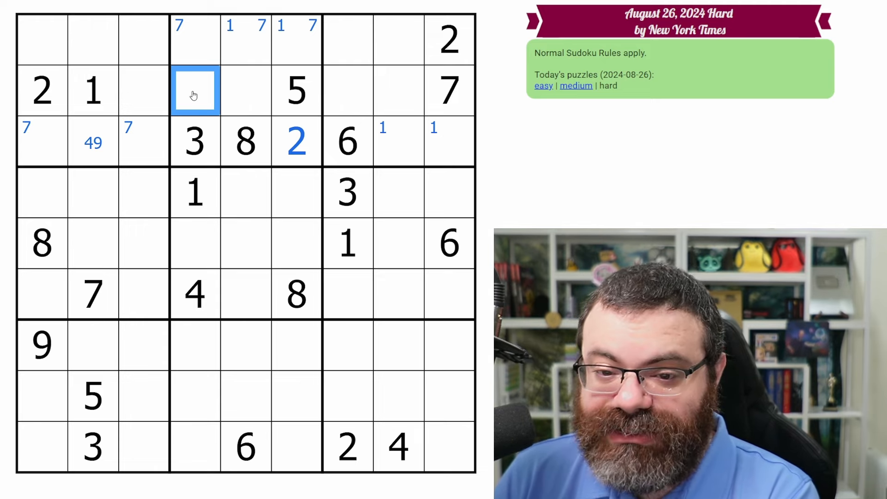
{"action": "left_click_drag", "start_coordinate": [194, 90], "coordinate": [245, 91]}
{"action": "type", "text": "4"}
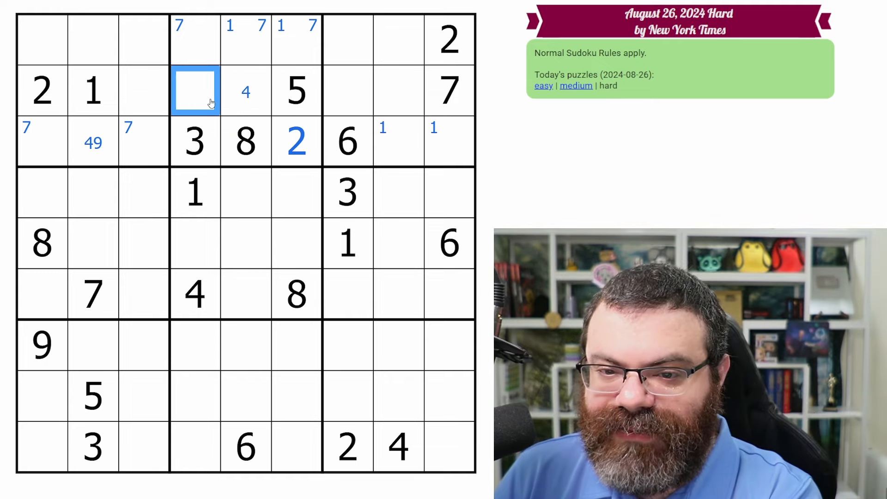
{"action": "left_click", "coordinate": [246, 92]}
{"action": "type", "text": "6"}
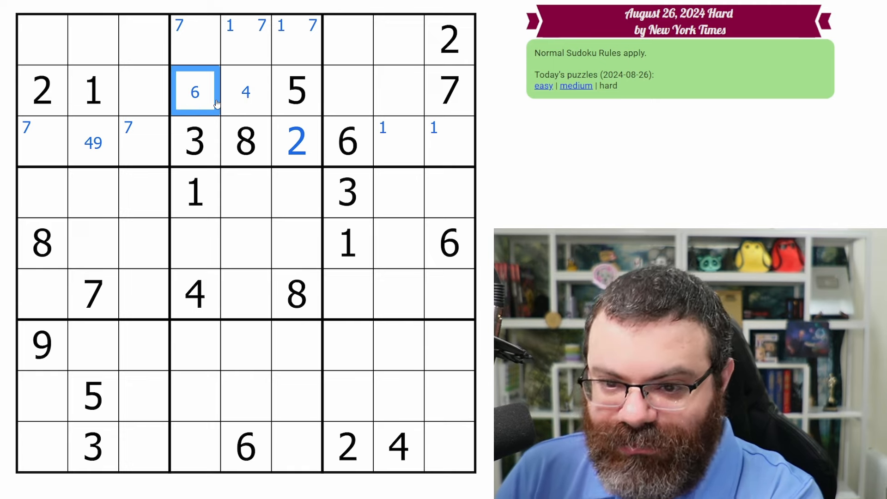
Centre-mark 6/9 and 4/9 in the two empty row 2 cells of the top-middle box
{"action": "left_click", "coordinate": [195, 92]}
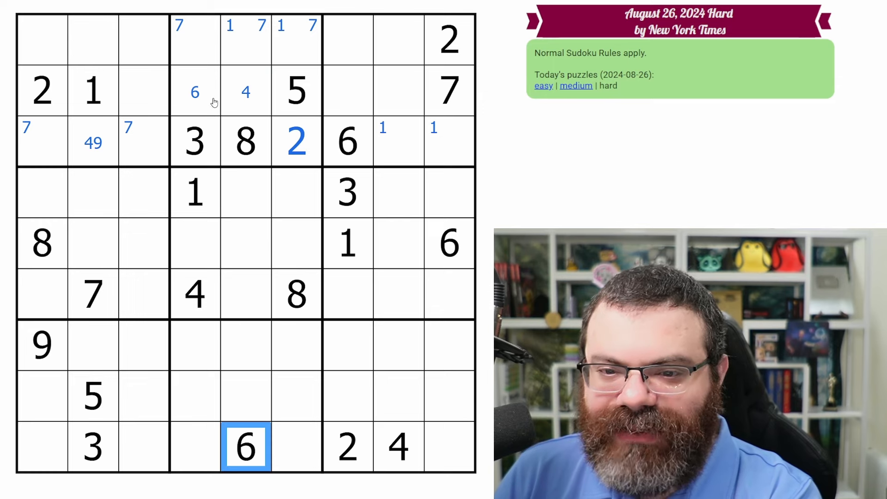
{"action": "left_click", "coordinate": [195, 92]}
{"action": "type", "text": "9"}
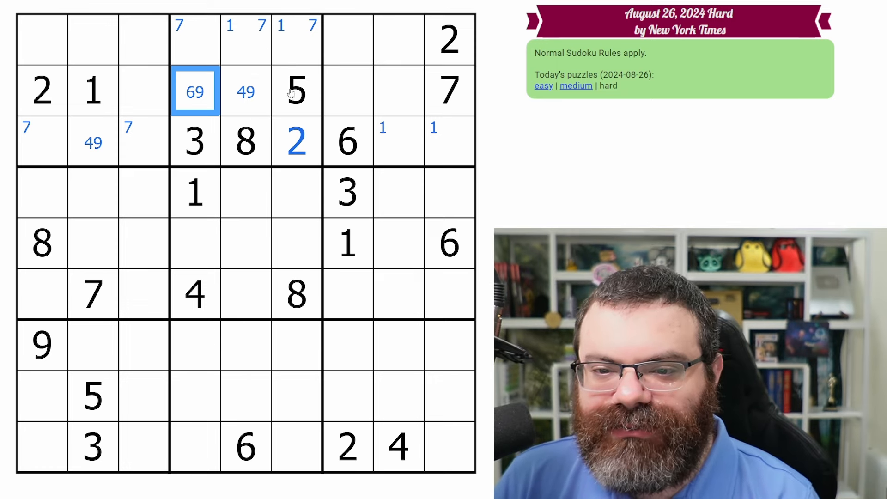
{"action": "left_click_drag", "start_coordinate": [195, 90], "coordinate": [296, 141]}
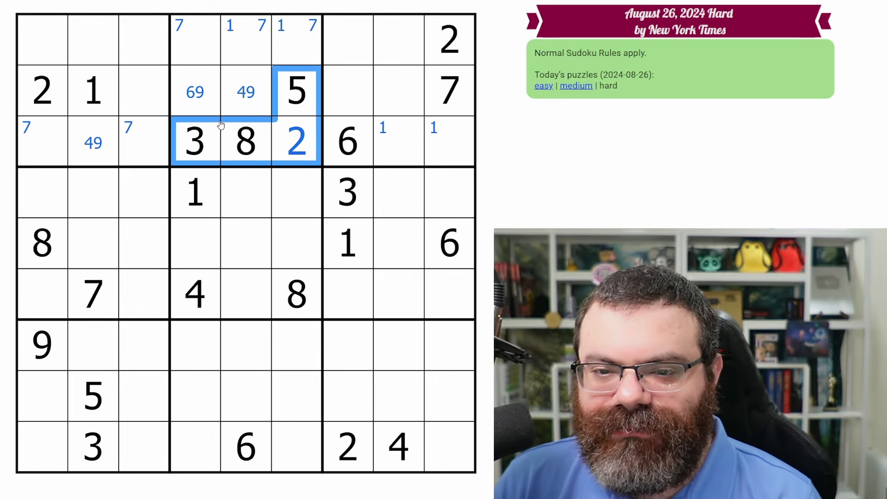
{"action": "left_click", "coordinate": [246, 91]}
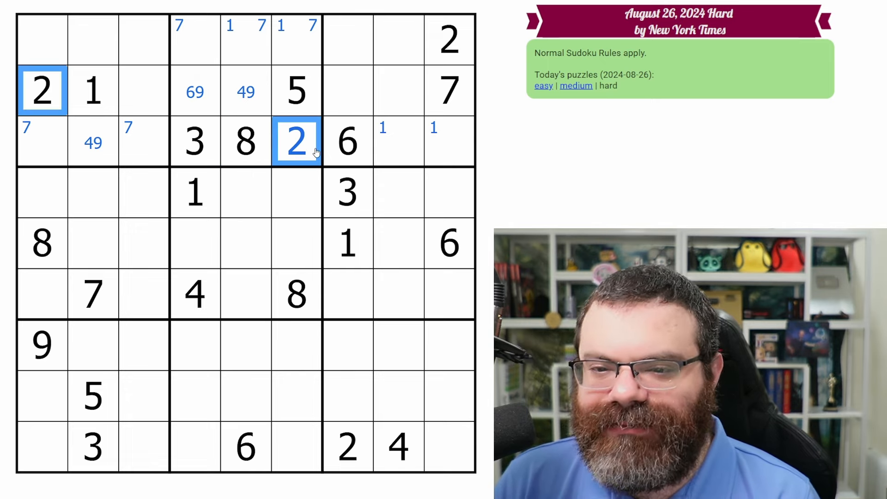
{"action": "left_click", "coordinate": [195, 90]}
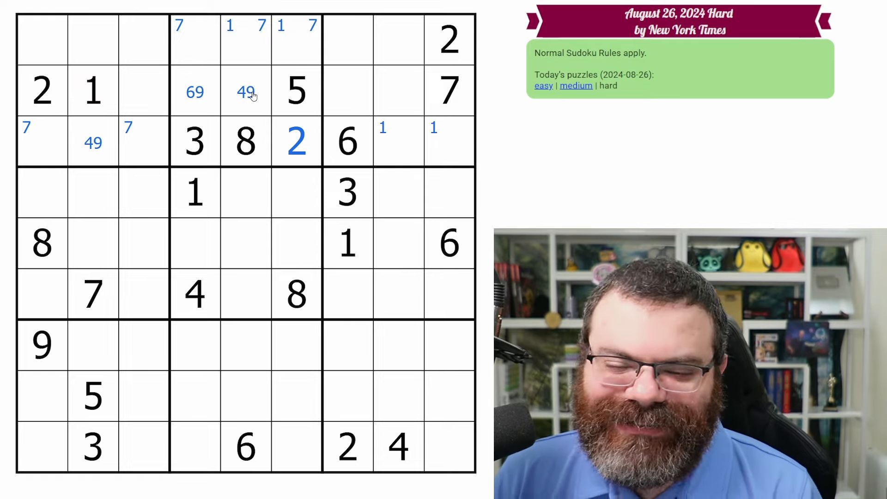
{"action": "mouse_move", "coordinate": [186, 144]}
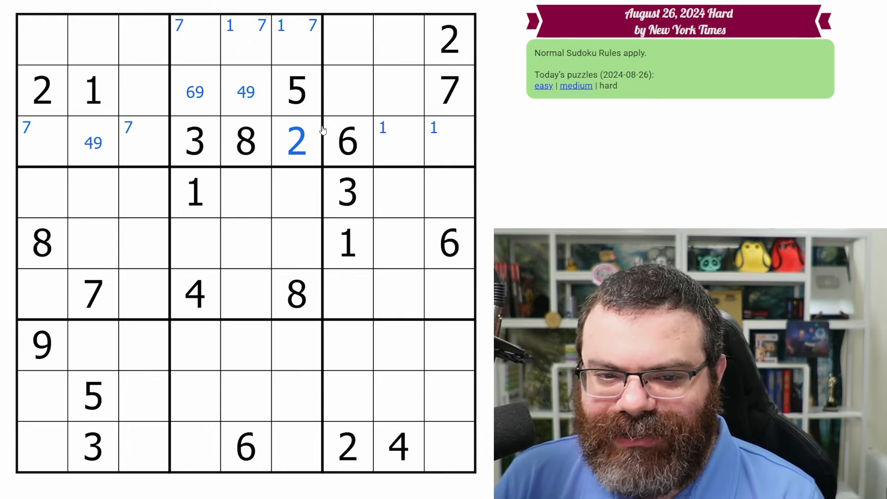
{"action": "mouse_move", "coordinate": [224, 105]}
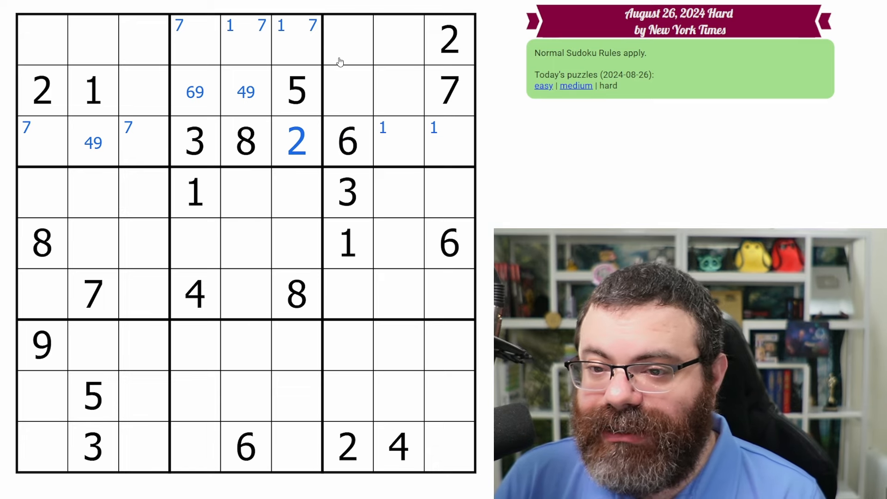
{"action": "mouse_move", "coordinate": [416, 156]}
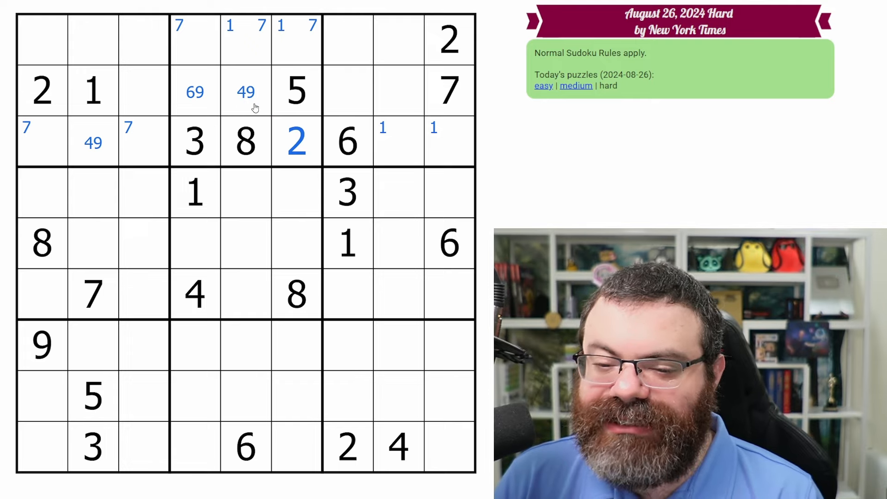
{"action": "mouse_move", "coordinate": [228, 92]}
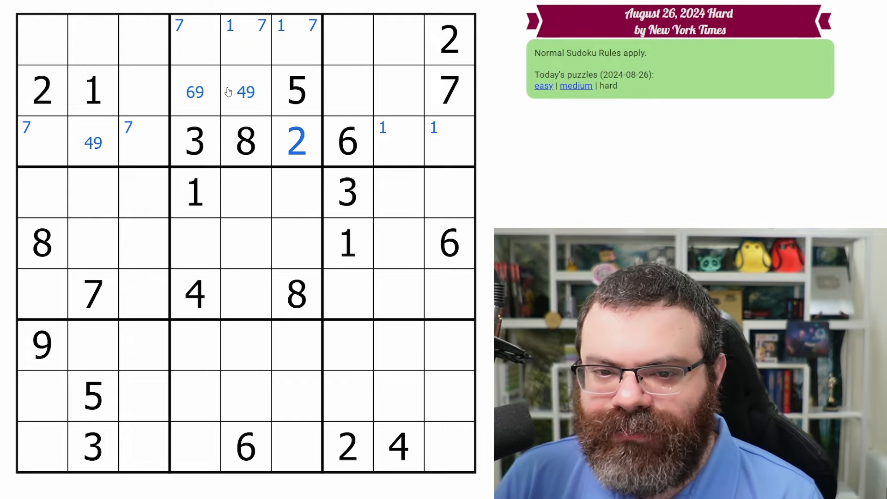
{"action": "mouse_move", "coordinate": [182, 117]}
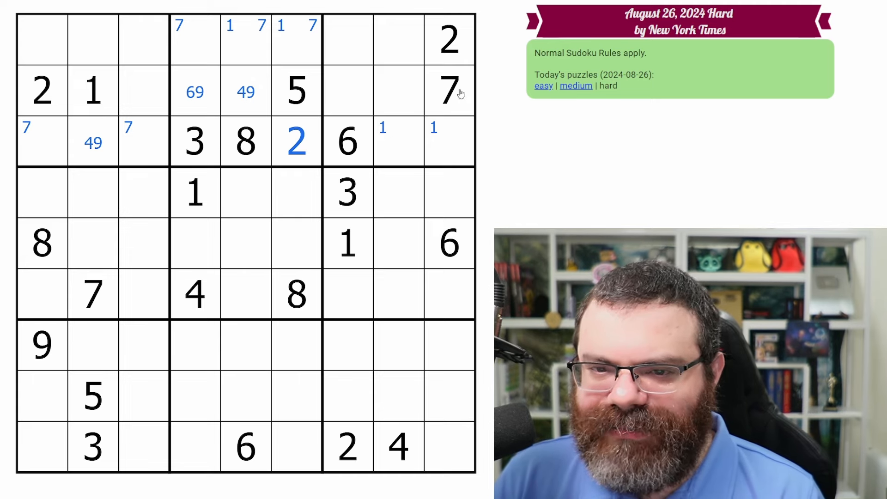
{"action": "mouse_move", "coordinate": [229, 254]}
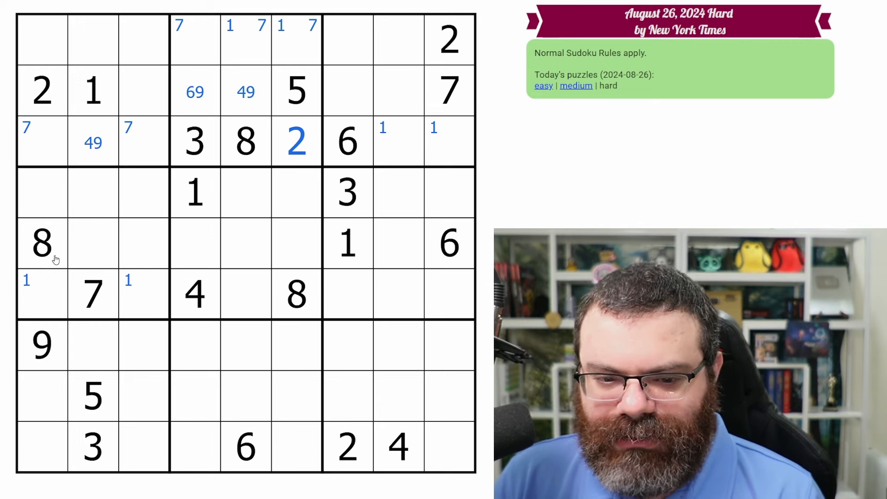
Place 8, 4, 7 and 3 in the middle-right rows using the given 8 and 7
{"action": "left_click", "coordinate": [297, 293]}
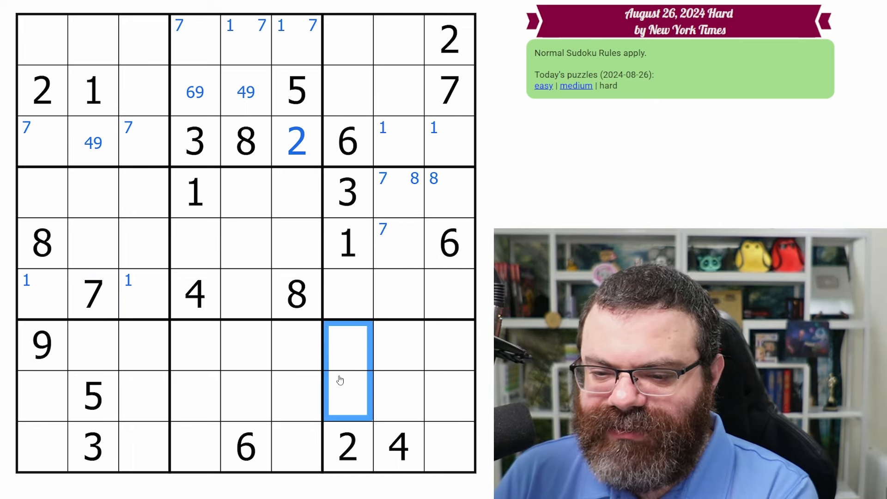
{"action": "left_click", "coordinate": [43, 243]}
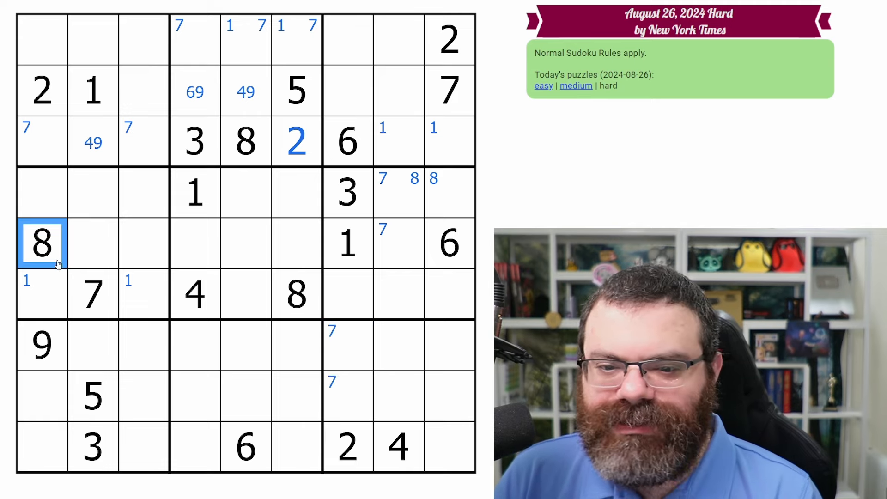
{"action": "left_click", "coordinate": [92, 293]}
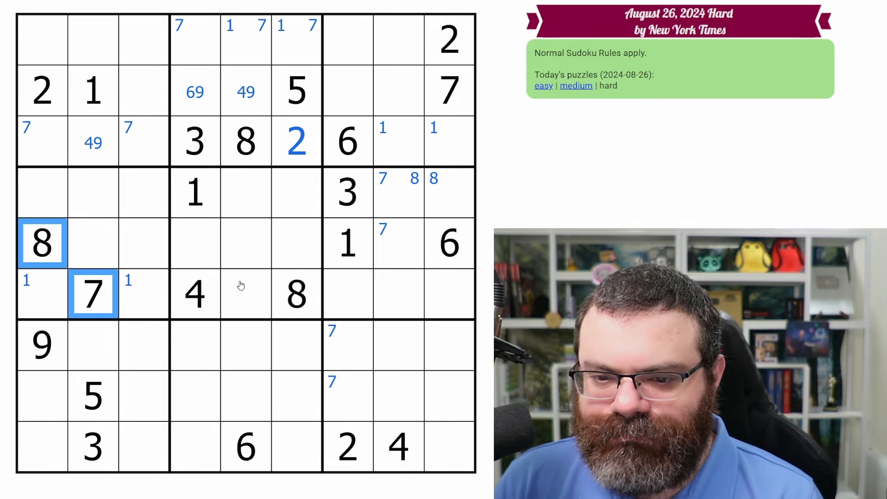
{"action": "left_click", "coordinate": [245, 294]}
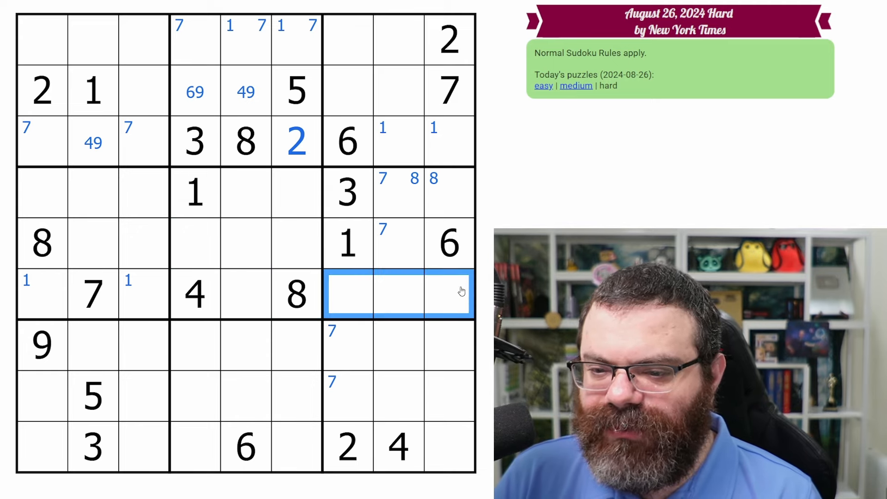
{"action": "mouse_move", "coordinate": [392, 286]}
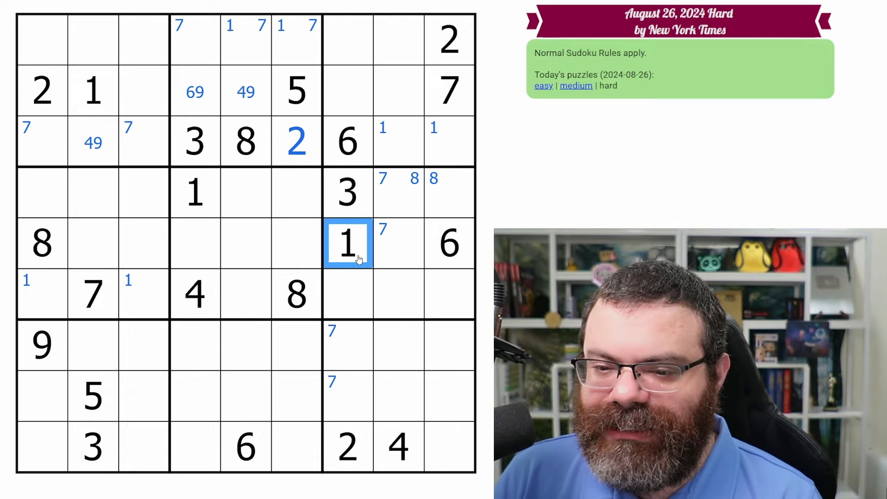
{"action": "left_click", "coordinate": [397, 294]}
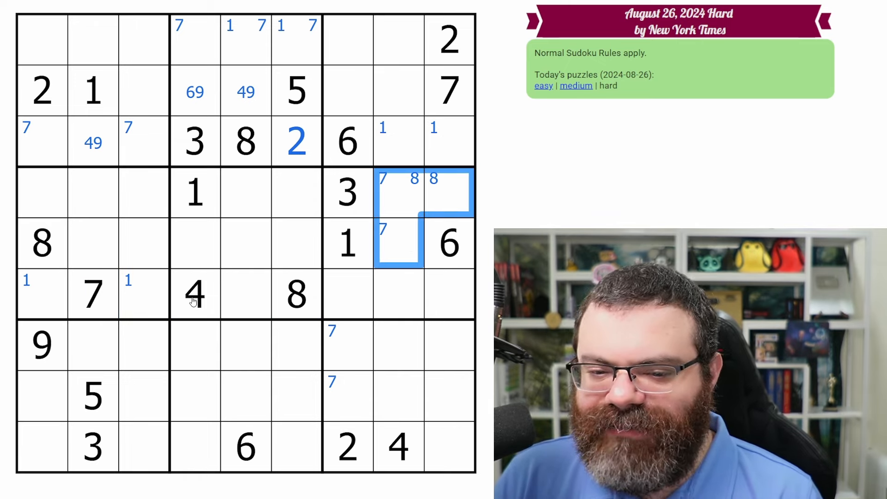
{"action": "left_click", "coordinate": [449, 192]}
{"action": "type", "text": "4"}
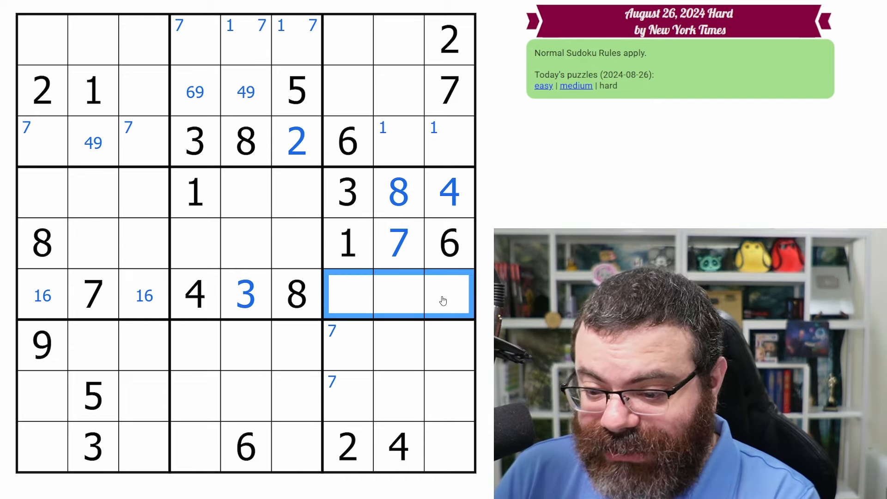
Place 2 in row 6 with 5/9 candidates, then 7 and 6 in row 4's middle box
{"action": "left_click", "coordinate": [398, 294]}
{"action": "type", "text": "2"}
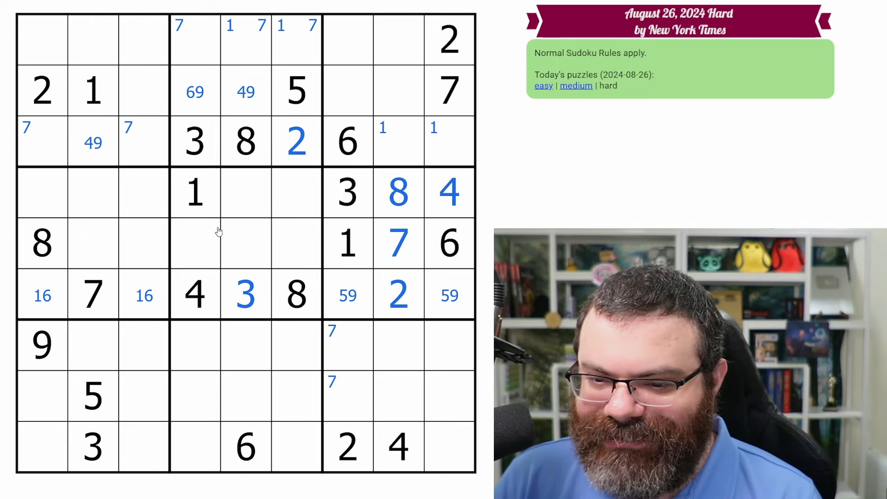
{"action": "mouse_move", "coordinate": [293, 220]}
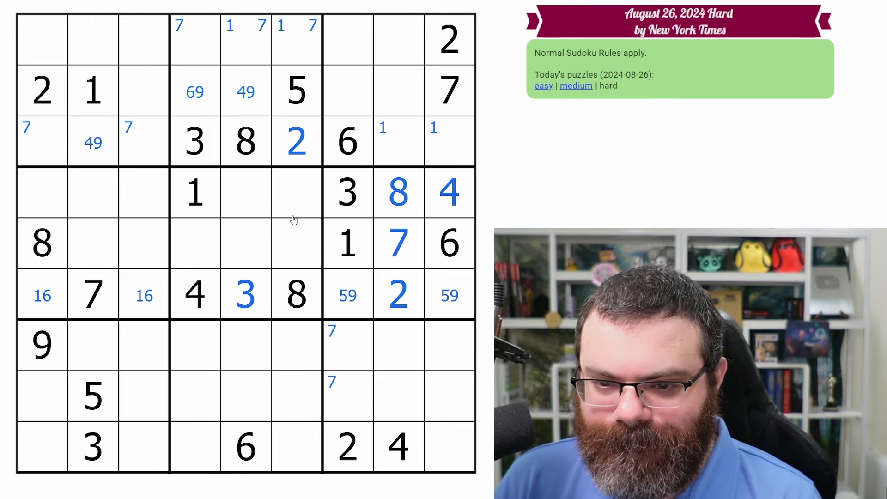
{"action": "mouse_move", "coordinate": [266, 249]}
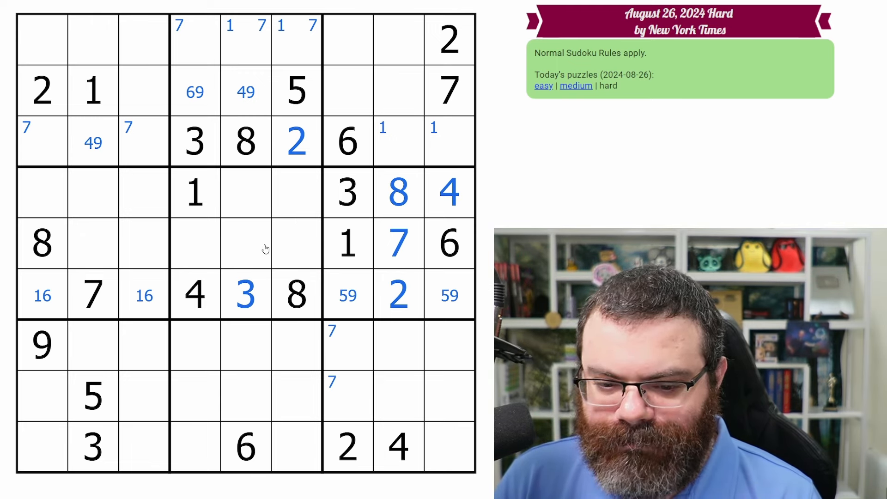
{"action": "left_click", "coordinate": [245, 140]}
{"action": "type", "text": "8"}
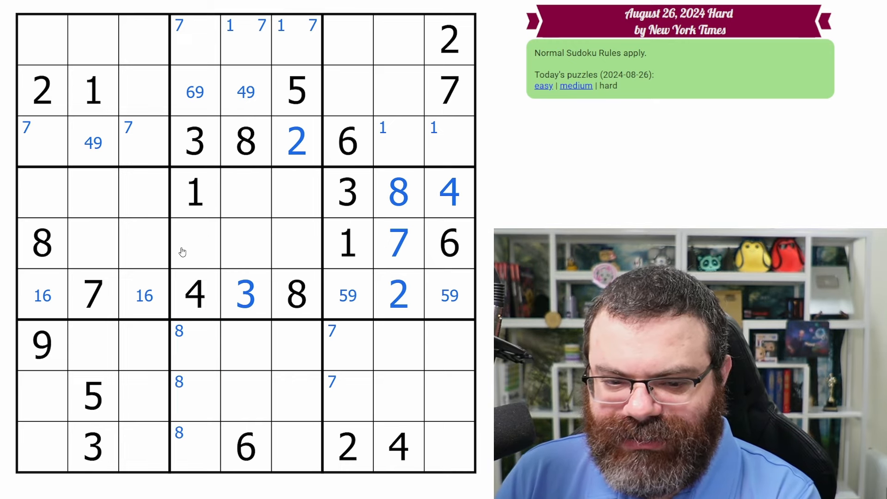
{"action": "left_click", "coordinate": [92, 294]}
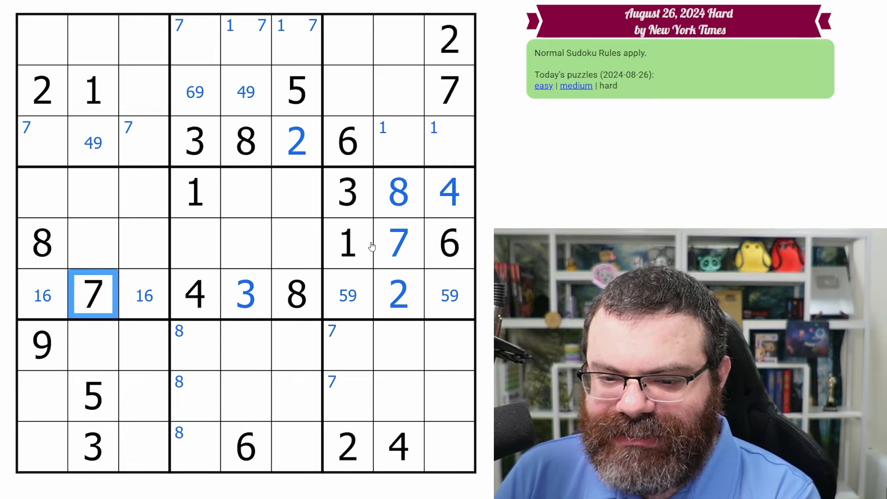
{"action": "left_click", "coordinate": [271, 192]}
{"action": "type", "text": "7"}
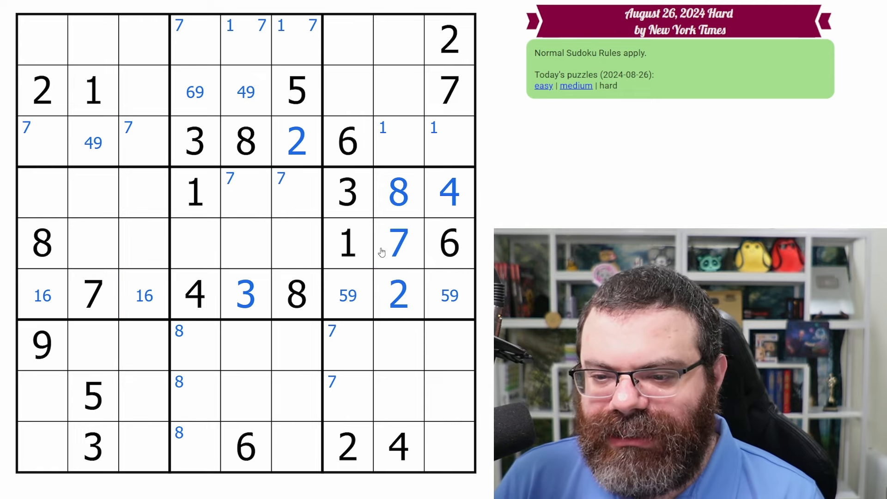
{"action": "left_click", "coordinate": [195, 243]}
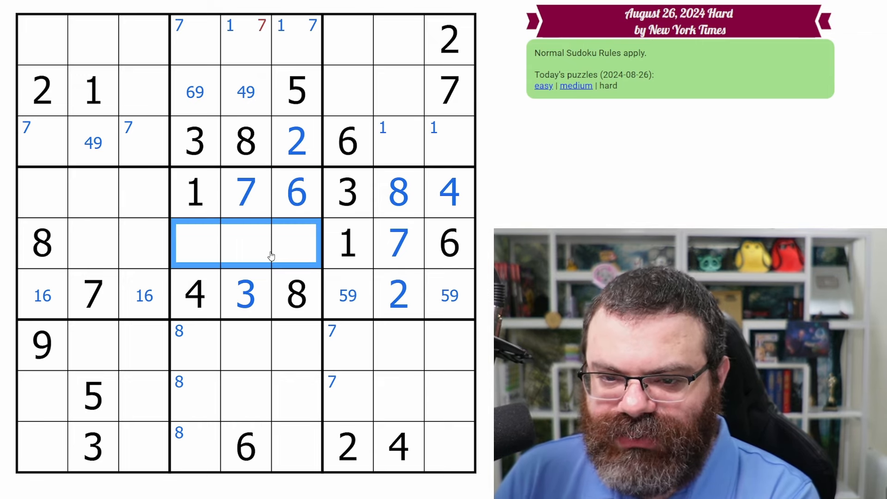
Mark the 2/5 pair in row 5 and place 3 and 4 in its two empty cells
{"action": "type", "text": "25"}
{"action": "type", "text": "9"}
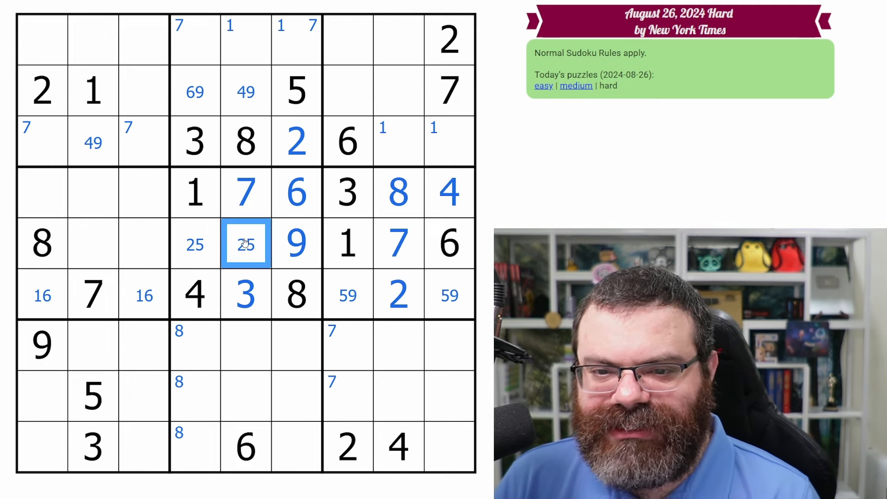
{"action": "left_click", "coordinate": [195, 243]}
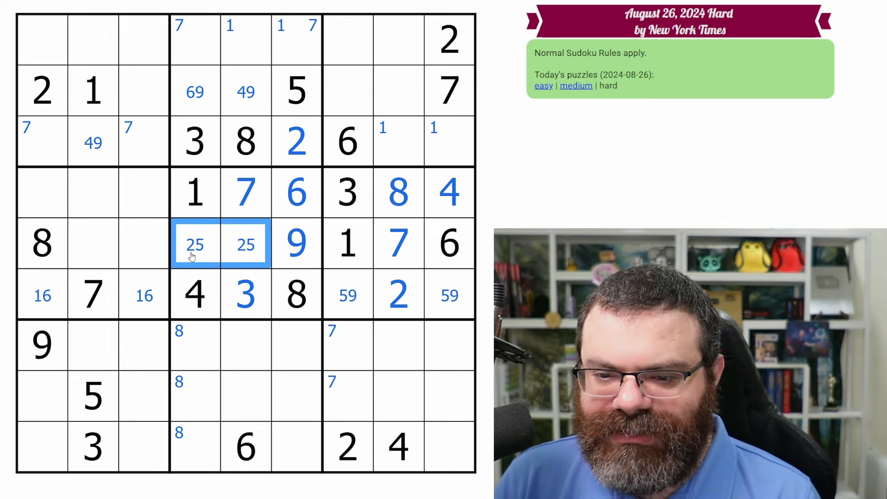
{"action": "left_click", "coordinate": [94, 243]}
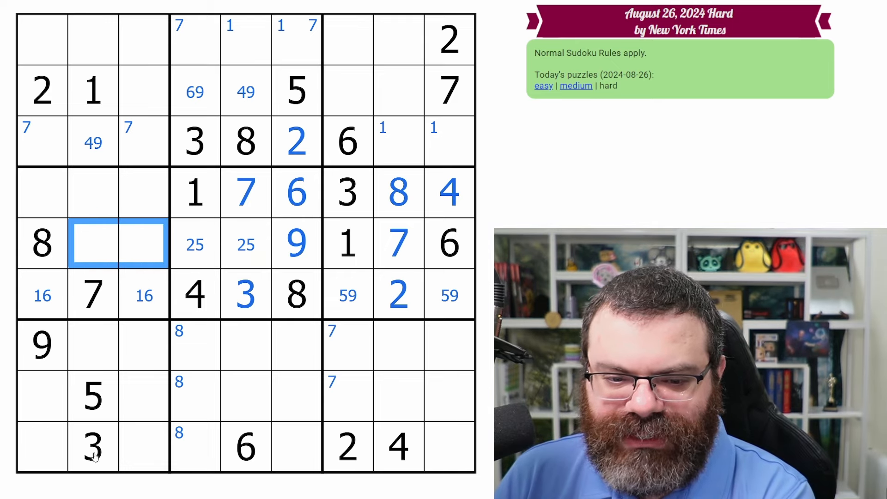
{"action": "type", "text": "3"}
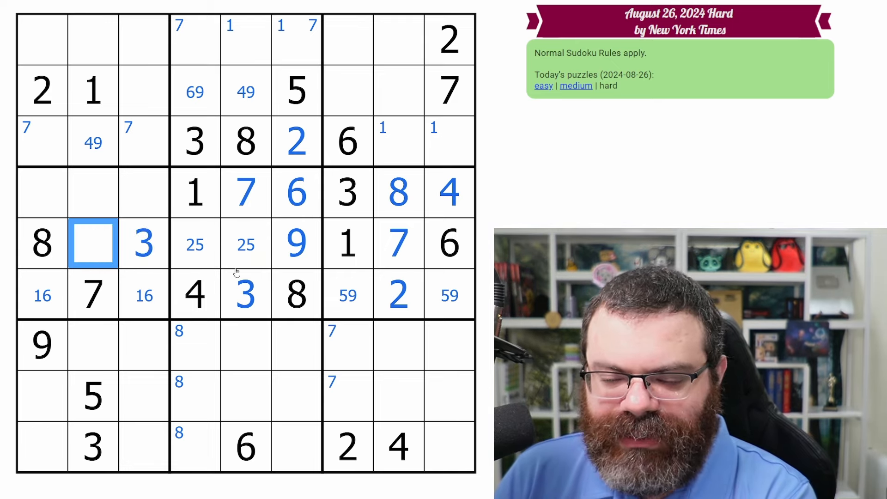
{"action": "type", "text": "4"}
{"action": "left_click", "coordinate": [93, 141]}
{"action": "type", "text": "9"}
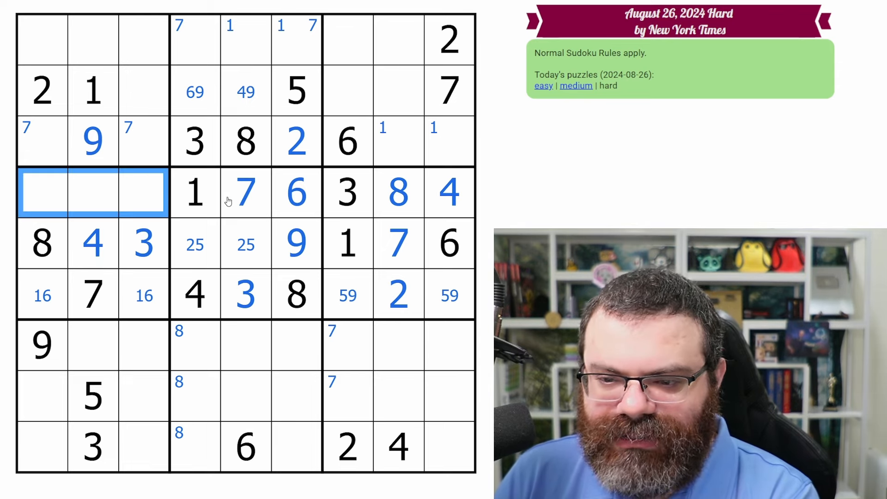
{"action": "mouse_move", "coordinate": [378, 236]}
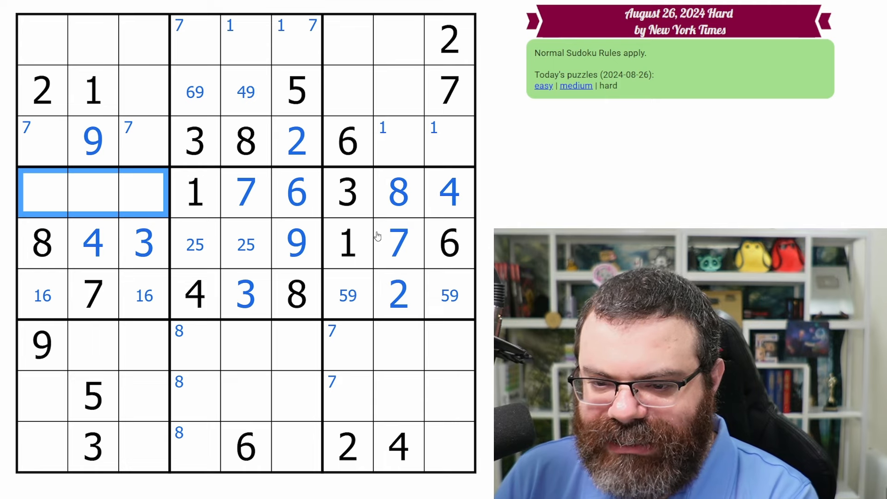
Finish row 4 with 5, 2 and 9 in its last empty cells
{"action": "left_click", "coordinate": [92, 397]}
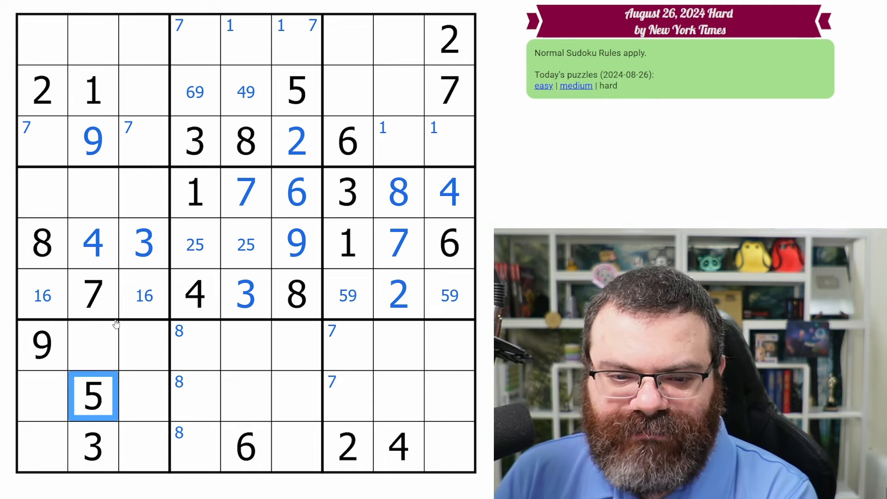
{"action": "left_click", "coordinate": [94, 193]}
{"action": "type", "text": "2"}
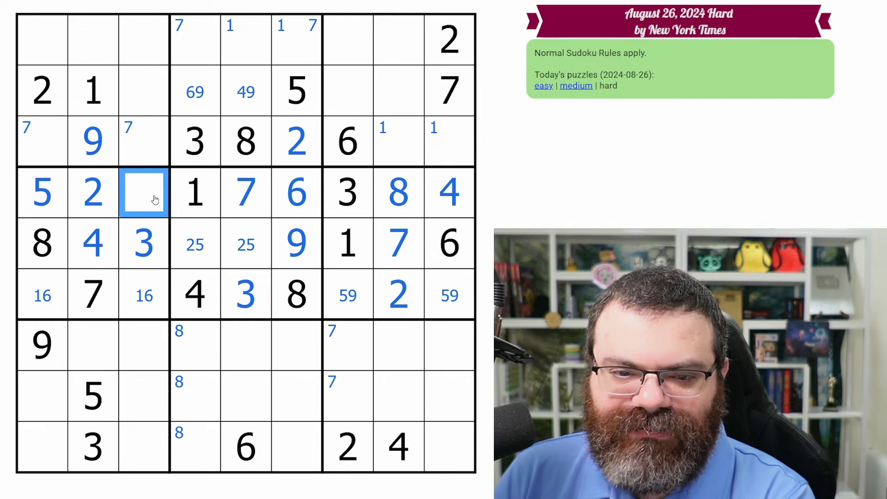
{"action": "type", "text": "9"}
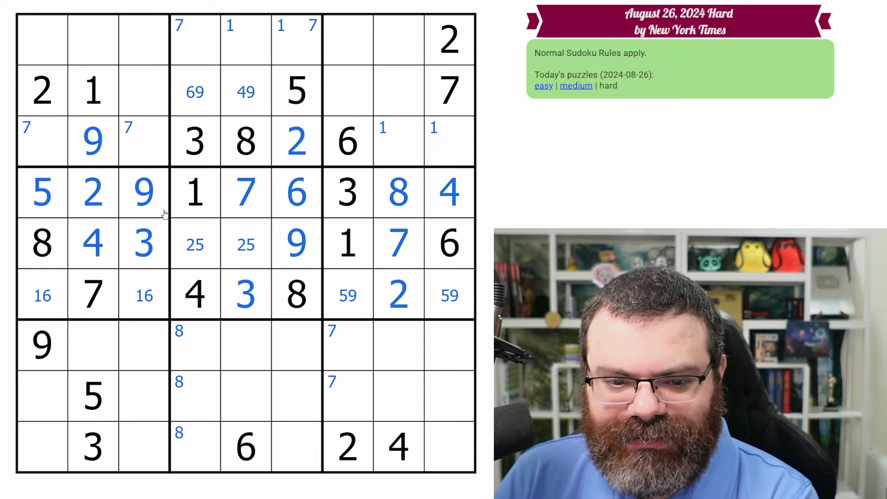
{"action": "mouse_move", "coordinate": [58, 293]}
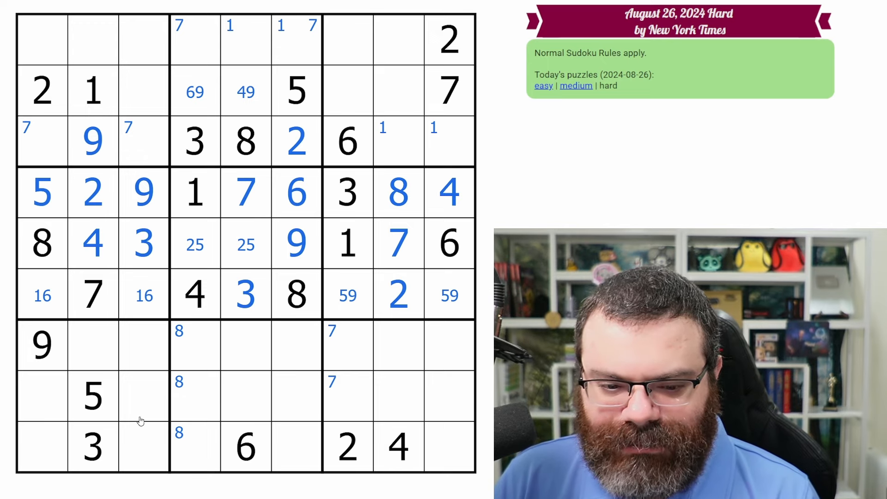
{"action": "mouse_move", "coordinate": [329, 453]}
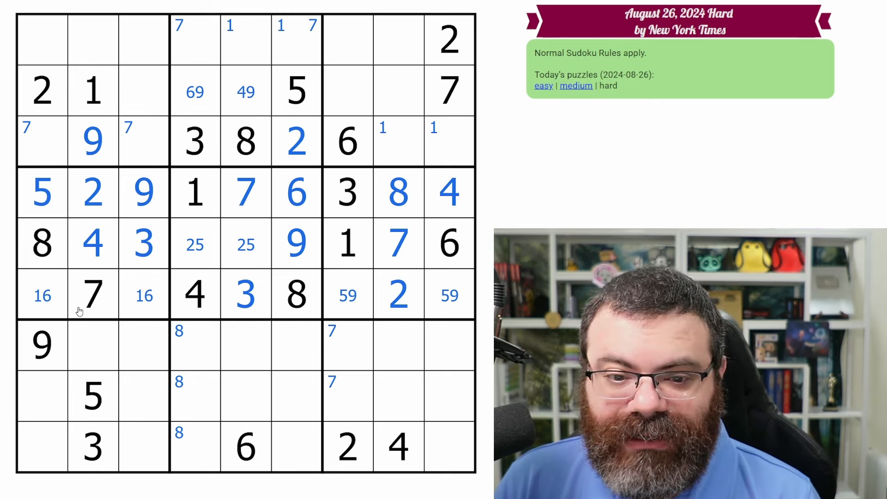
Place 3 in r1c1 and r2c8, and corner-mark 2s and 3s in rows 7–8
{"action": "left_click", "coordinate": [67, 90]}
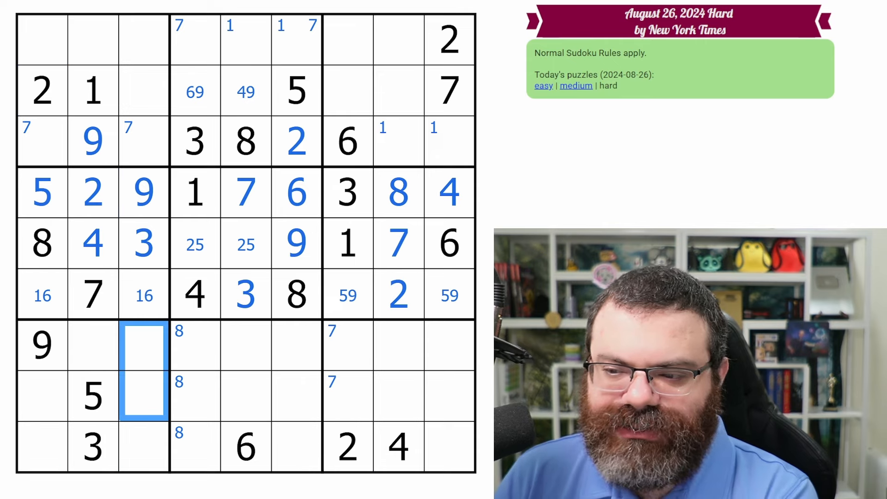
{"action": "left_click", "coordinate": [93, 91]}
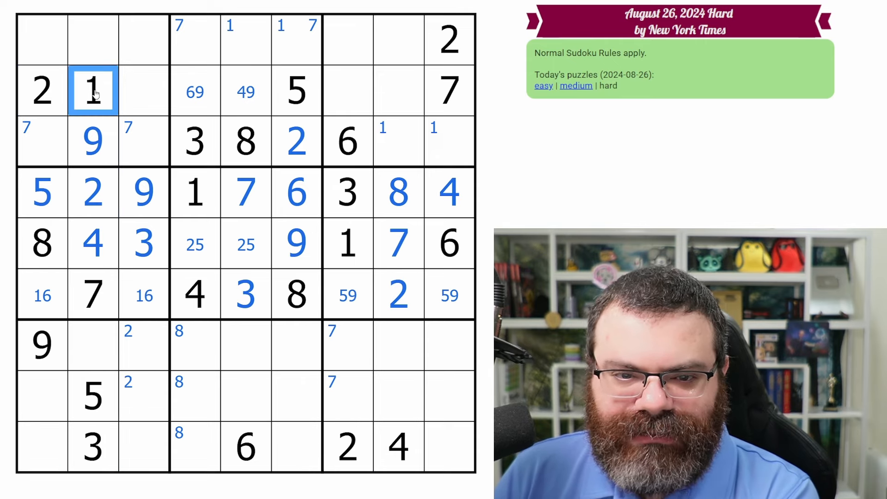
{"action": "left_click", "coordinate": [92, 345]}
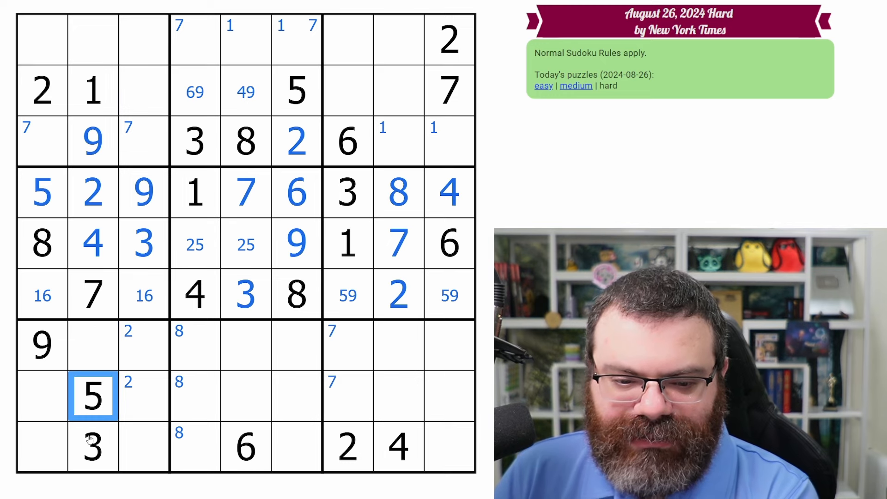
{"action": "left_click", "coordinate": [93, 446]}
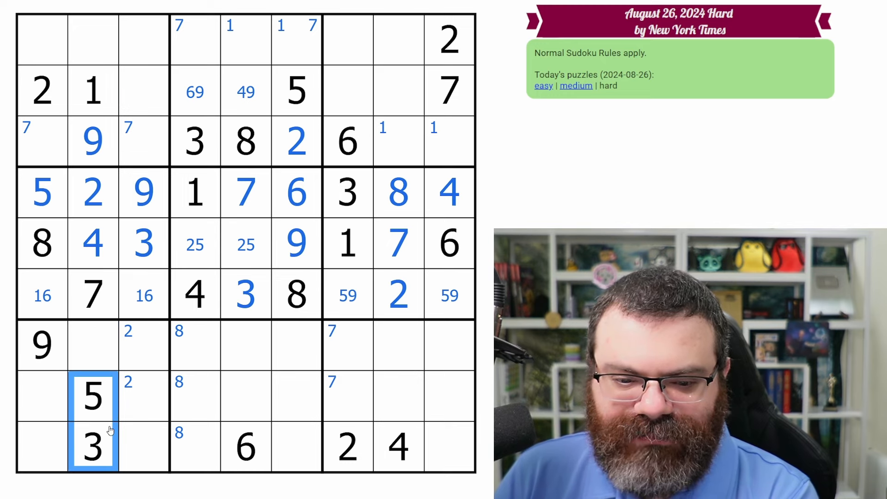
{"action": "left_click", "coordinate": [144, 243]}
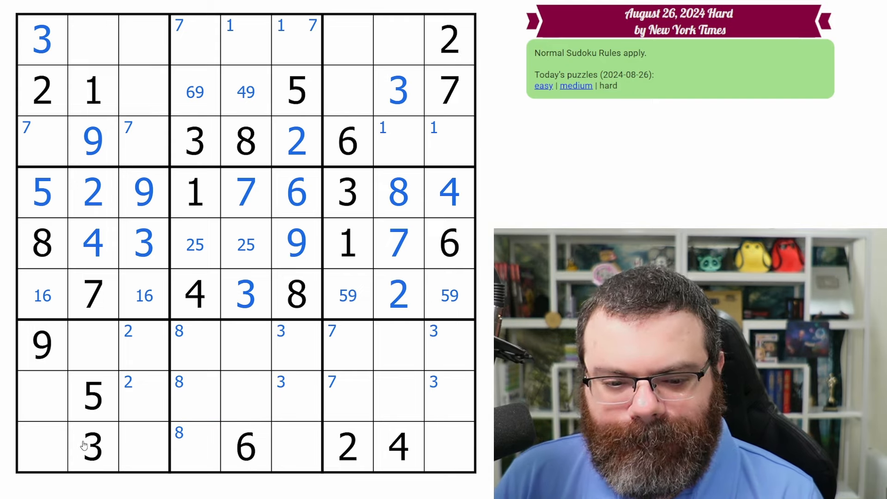
Centre-mark 6 8 in r1c2/r7c2, corner 5 in column 3, and 1 5 in r3c8/r3c9
{"action": "left_click", "coordinate": [92, 394]}
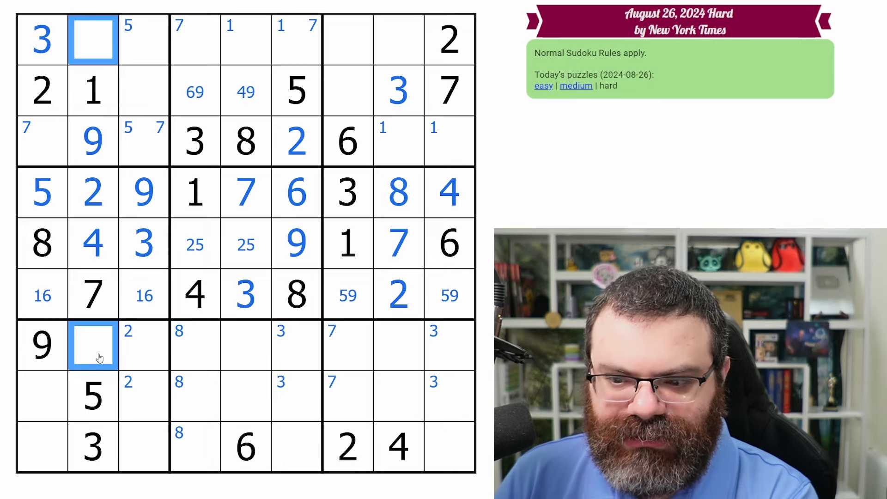
{"action": "type", "text": "68"}
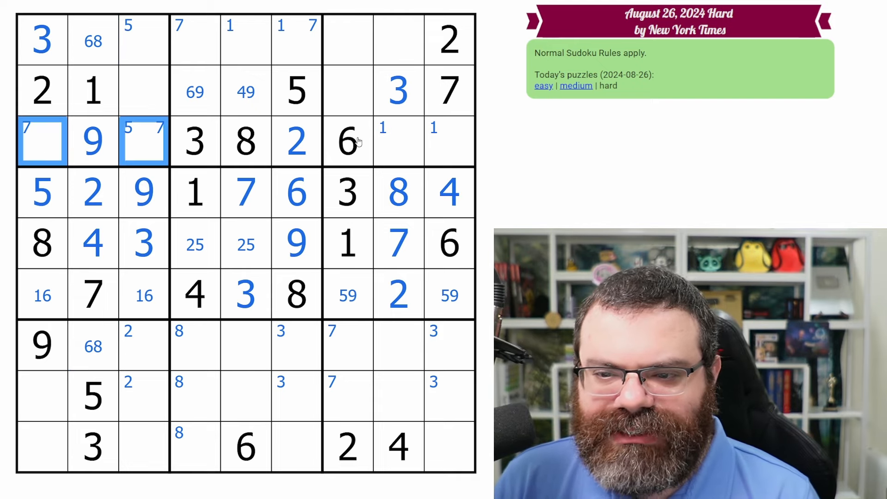
{"action": "left_click", "coordinate": [399, 141]}
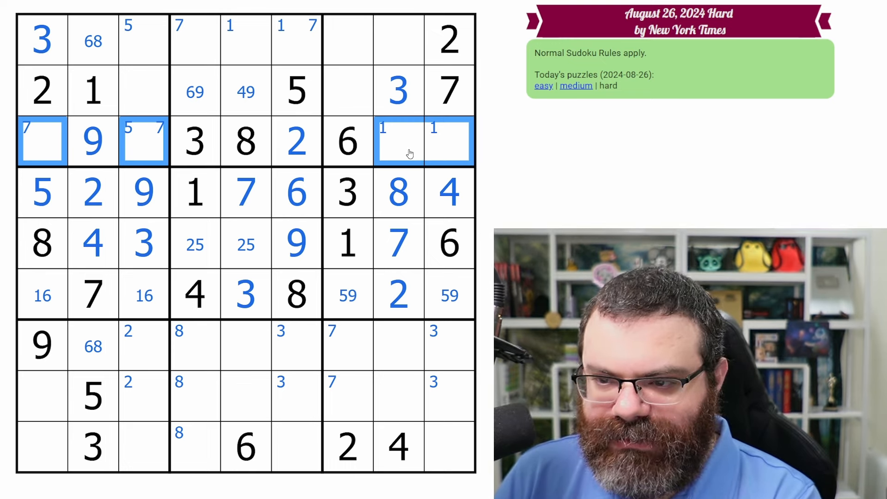
{"action": "left_click", "coordinate": [449, 141]}
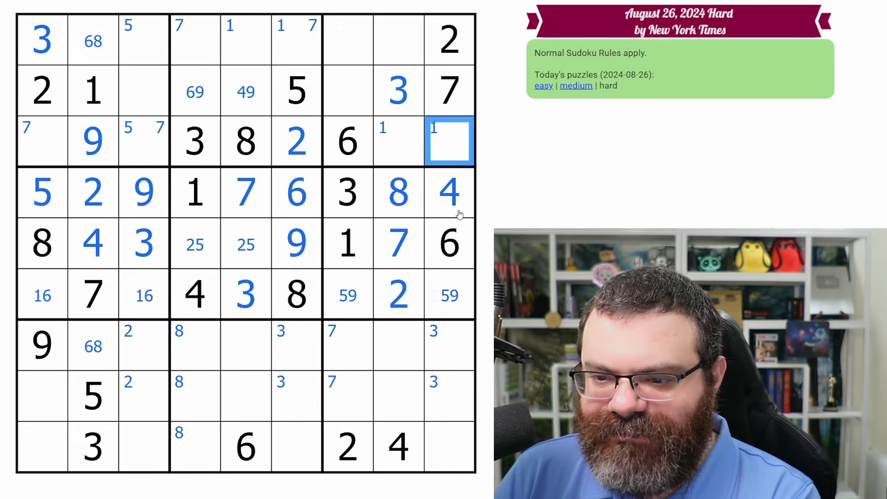
{"action": "left_click", "coordinate": [399, 141]}
{"action": "type", "text": "5"}
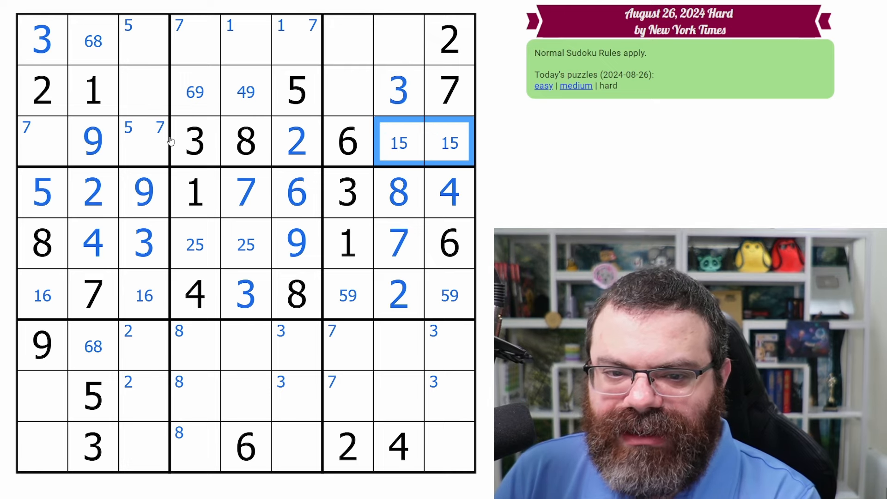
Centre-mark 4 8 in column 7's top cells, 5 7/7 9 lower down, 4 7 in row 3, and place 5 in r1c3
{"action": "left_click", "coordinate": [144, 141]}
{"action": "type", "text": "47"}
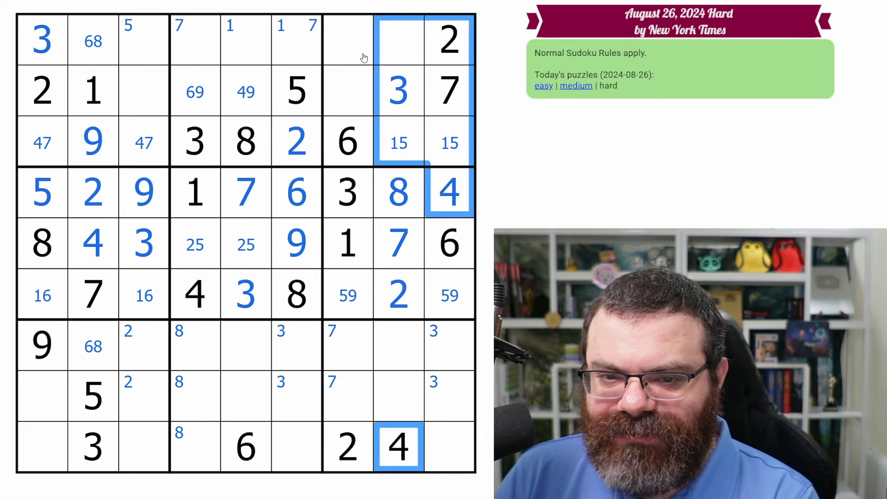
{"action": "left_click", "coordinate": [348, 91]}
{"action": "type", "text": "4"}
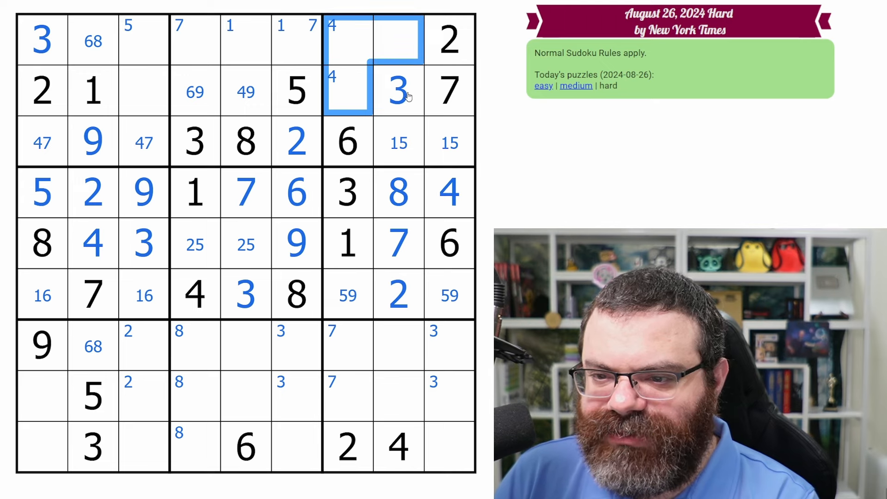
{"action": "mouse_move", "coordinate": [416, 158]}
{"action": "type", "text": "4"}
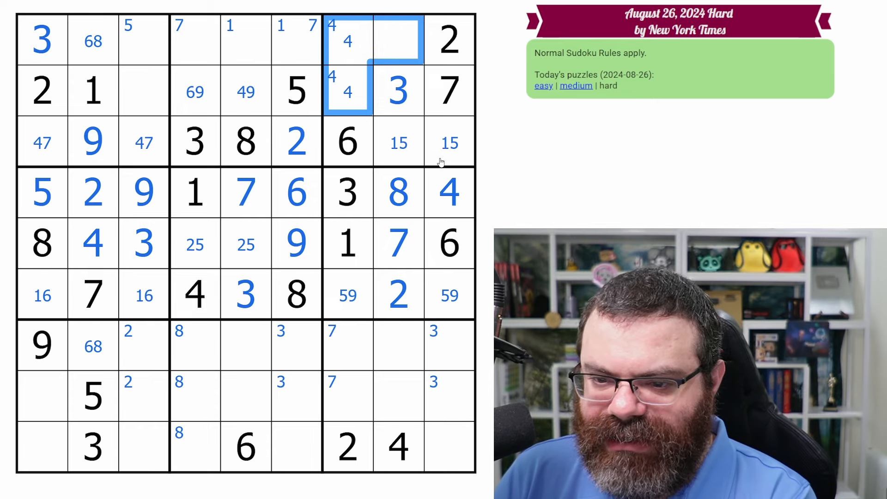
{"action": "mouse_move", "coordinate": [408, 90]}
{"action": "type", "text": "9"}
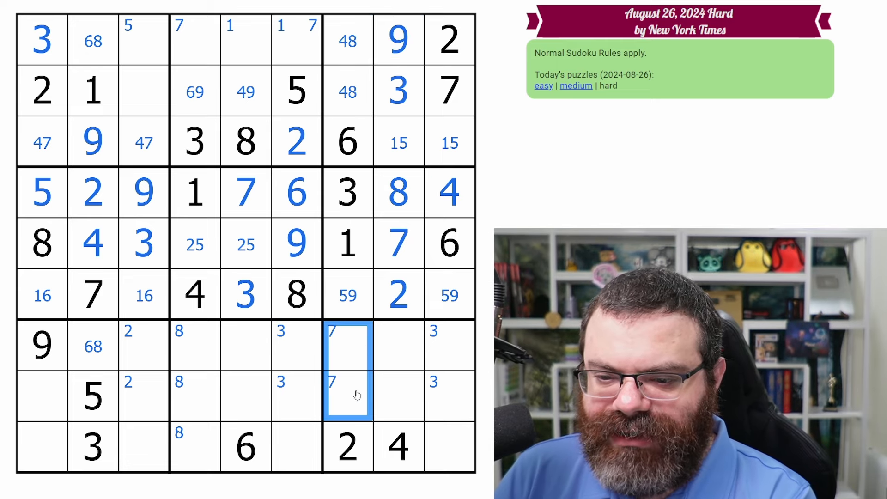
{"action": "type", "text": "579"}
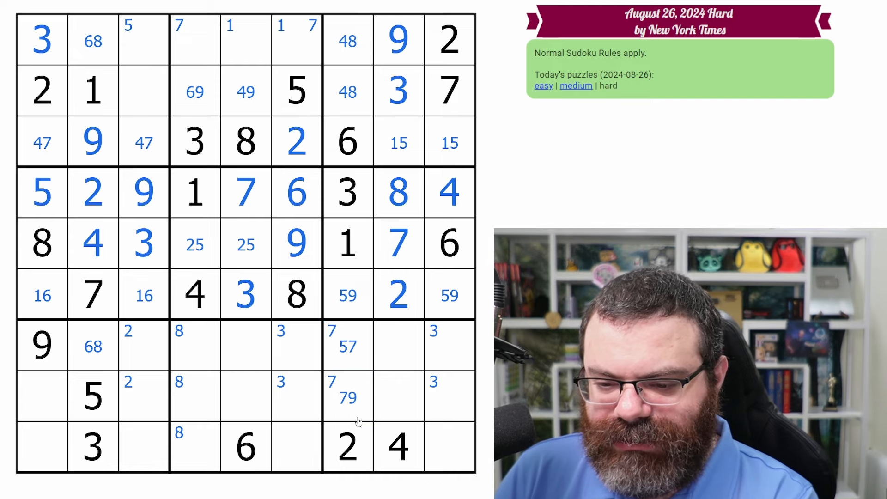
{"action": "mouse_move", "coordinate": [355, 54]}
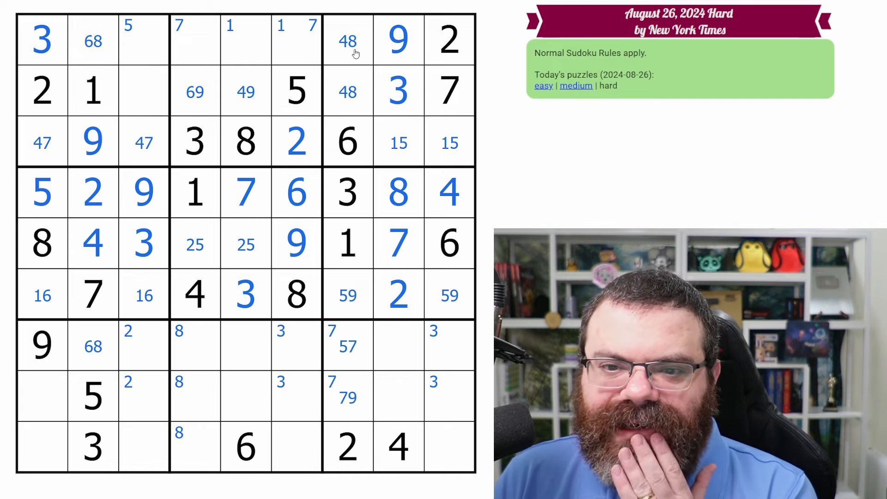
{"action": "left_click", "coordinate": [144, 91]}
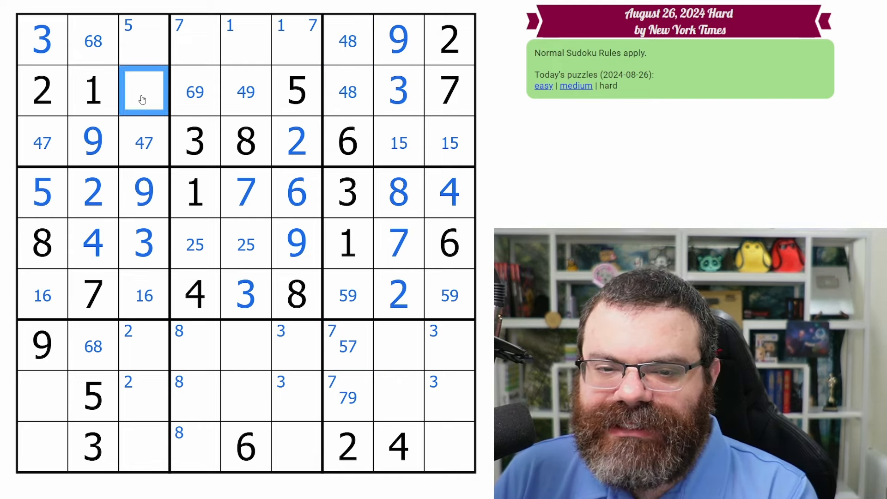
{"action": "left_click", "coordinate": [144, 142]}
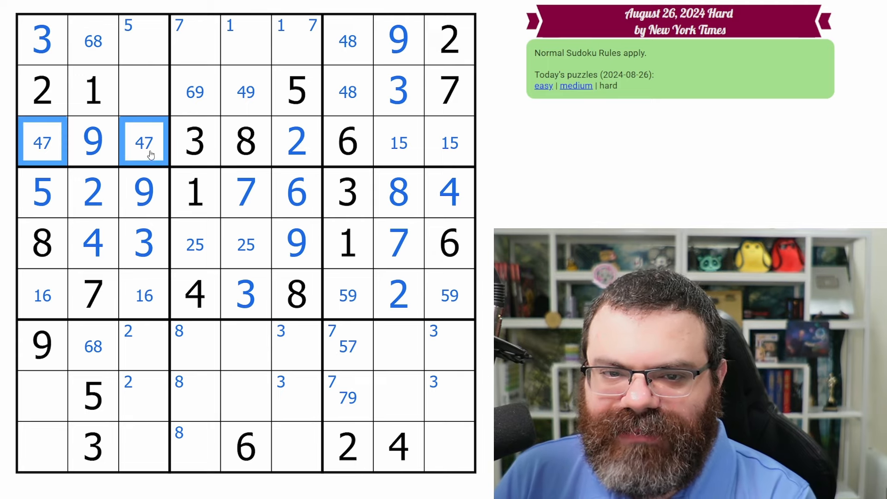
{"action": "left_click", "coordinate": [144, 39]}
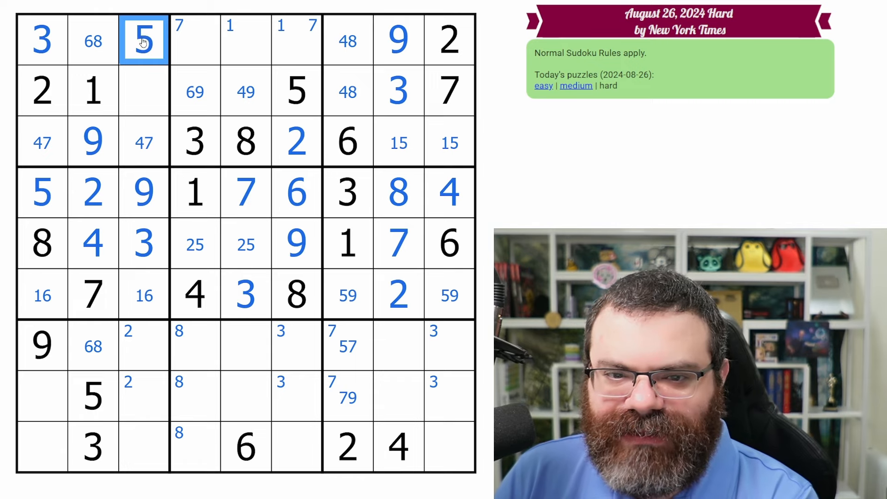
Place 9 in r1c8 and corner-mark 9s and 6s in row 2's top-middle box cells
{"action": "left_click", "coordinate": [144, 91]}
{"action": "type", "text": "68"}
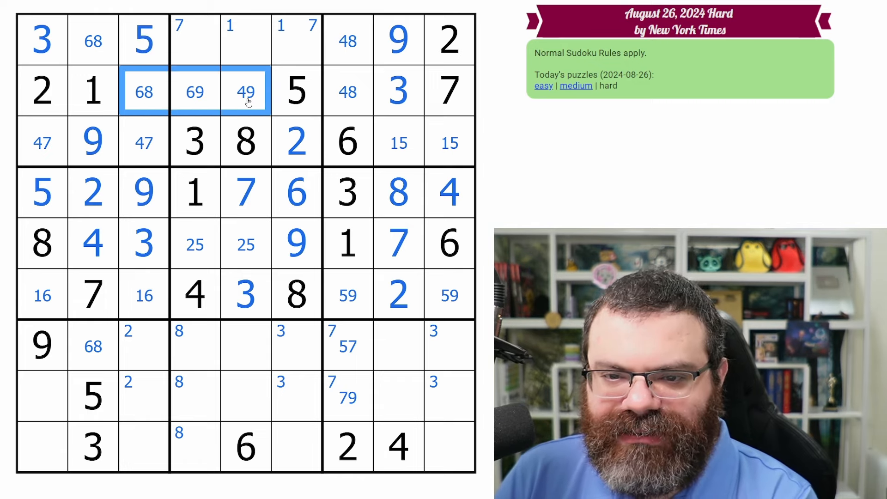
{"action": "left_click", "coordinate": [349, 90]}
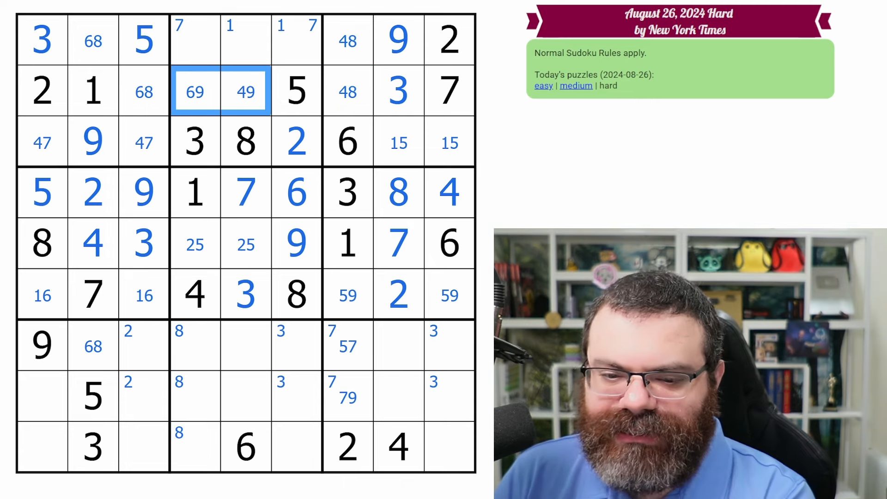
{"action": "type", "text": "9"}
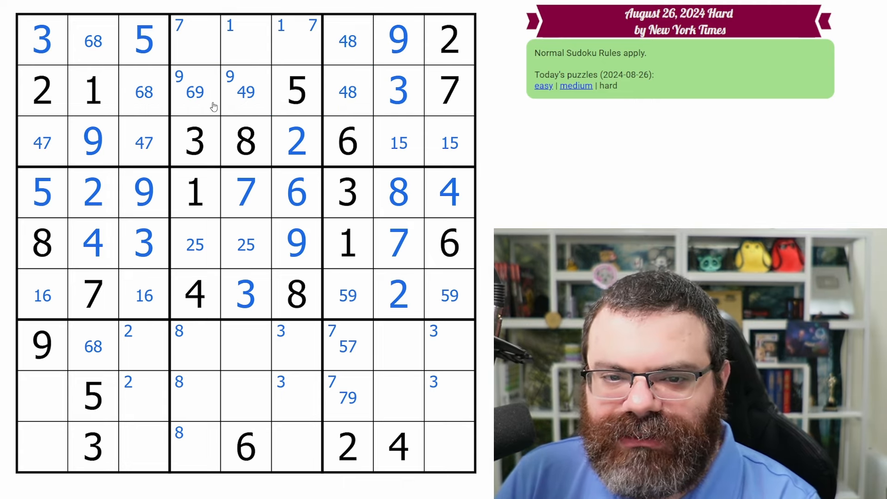
{"action": "left_click", "coordinate": [93, 143]}
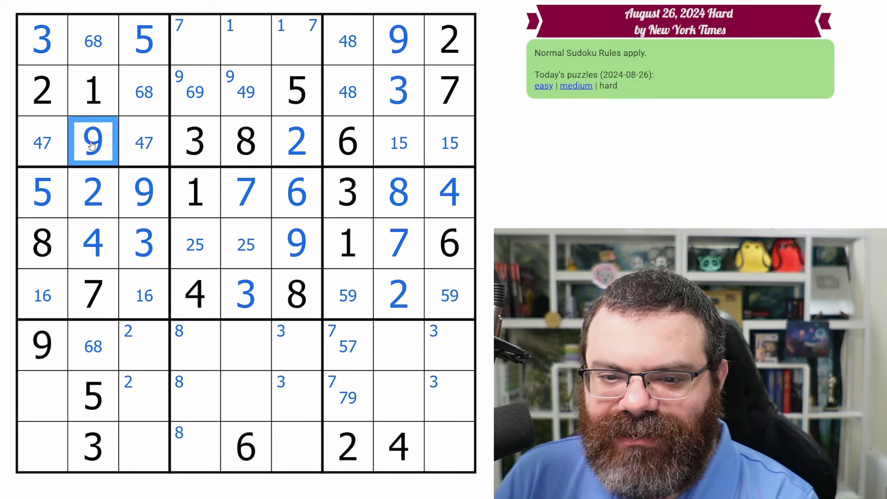
{"action": "left_click", "coordinate": [221, 40]}
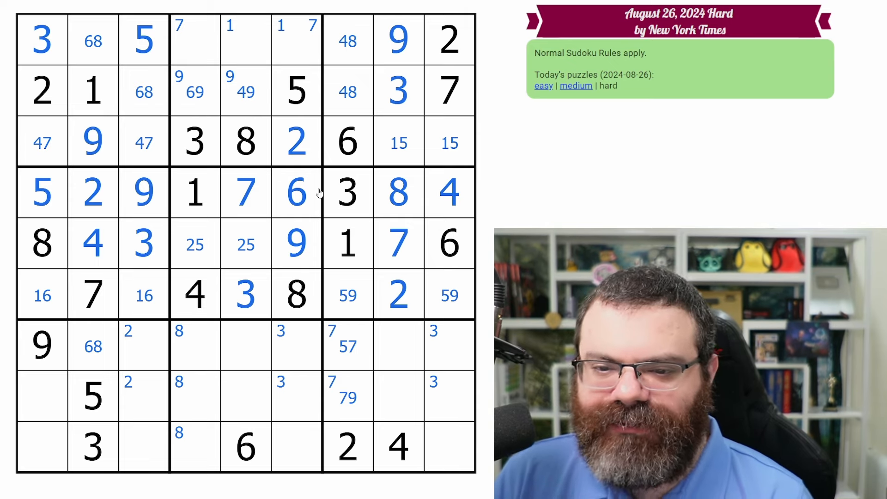
{"action": "left_click", "coordinate": [245, 294]}
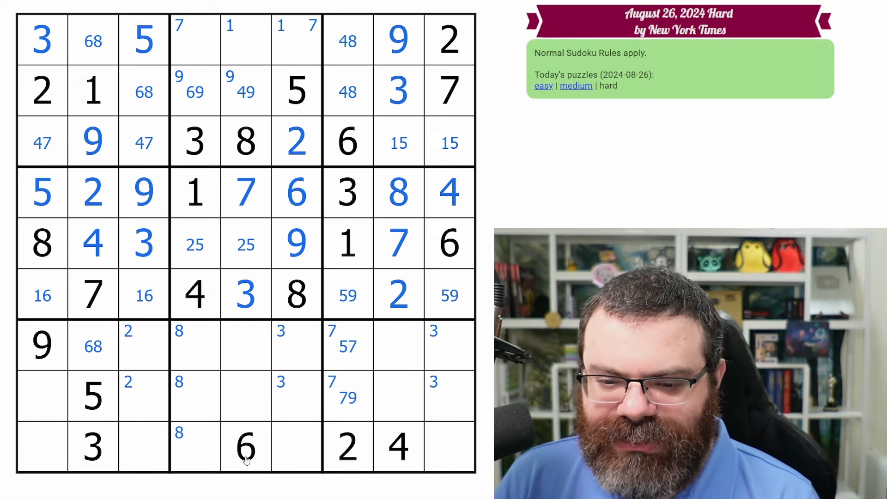
{"action": "left_click", "coordinate": [246, 140]}
{"action": "type", "text": "6 "}
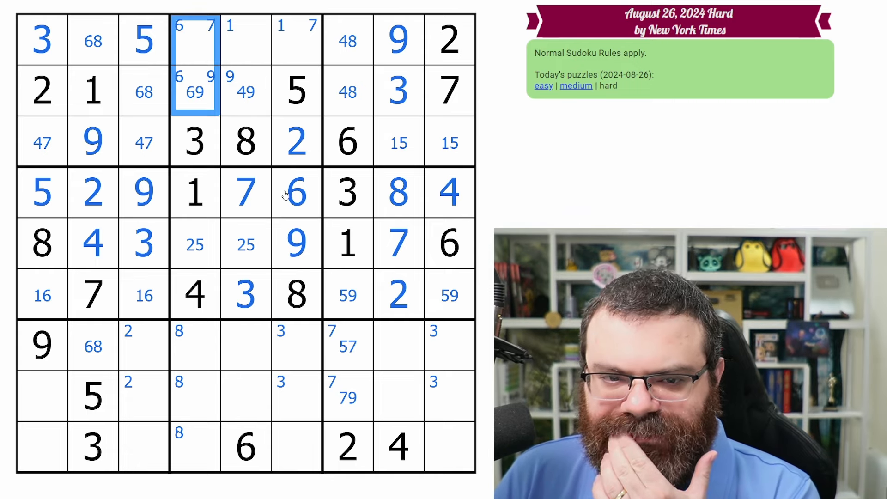
{"action": "mouse_move", "coordinate": [262, 113]}
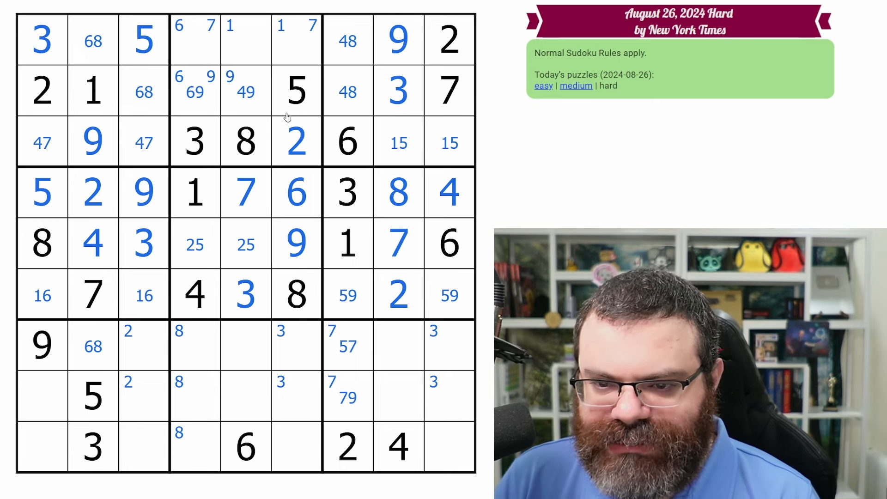
{"action": "left_click", "coordinate": [296, 90]}
{"action": "type", "text": "17"}
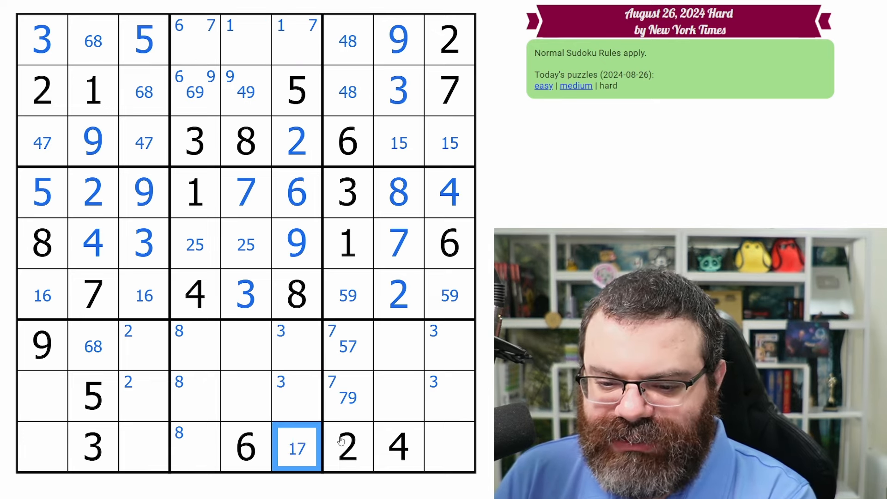
Centre-mark 147 in r1c6 and 156/16 with corner 6s in r7c8 and r8c8
{"action": "left_click", "coordinate": [296, 394]}
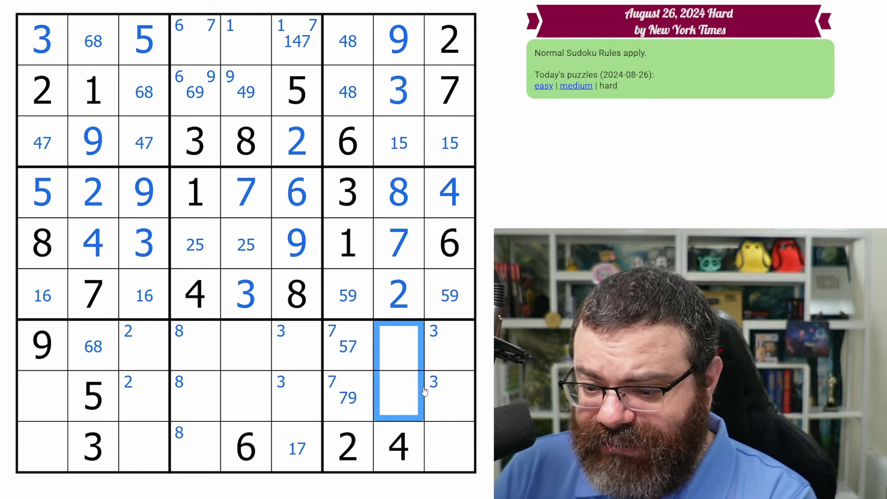
{"action": "type", "text": "156"}
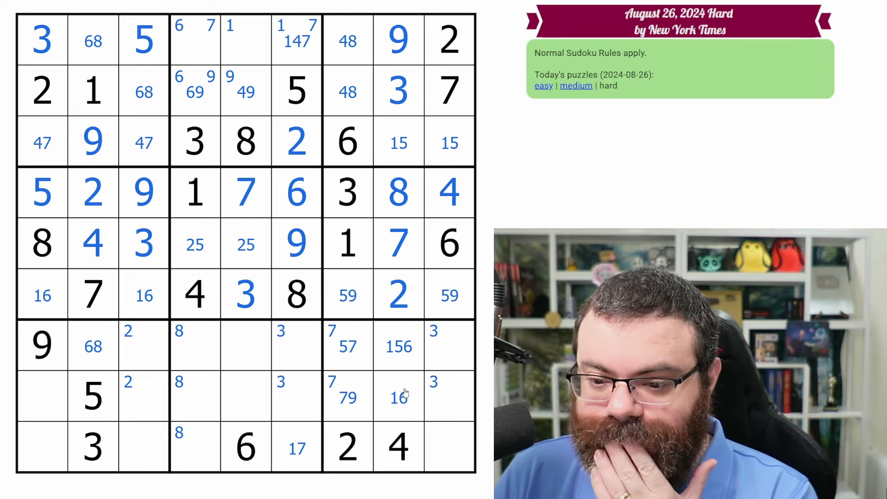
{"action": "left_click", "coordinate": [398, 397]}
{"action": "type", "text": "6 "}
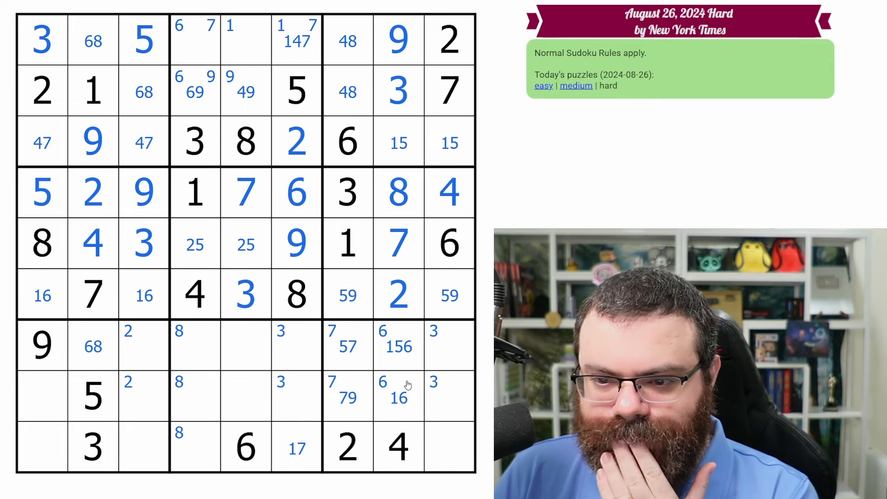
{"action": "mouse_move", "coordinate": [352, 373]}
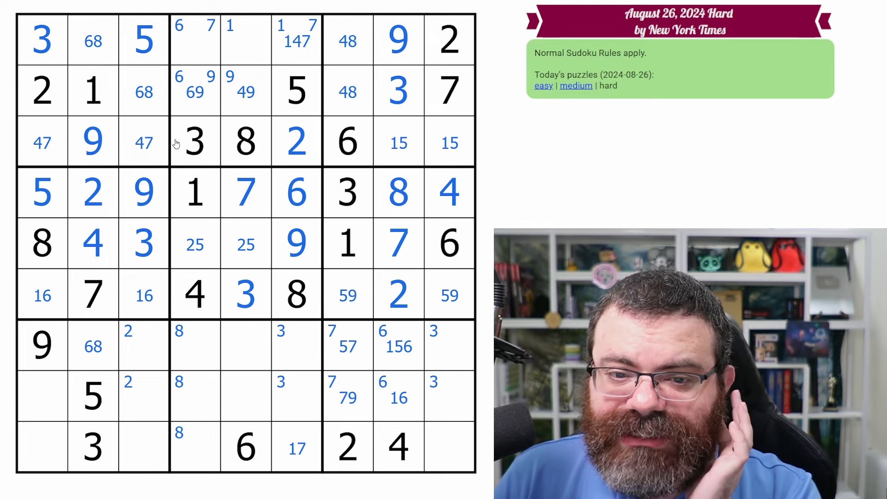
{"action": "mouse_move", "coordinate": [288, 40]}
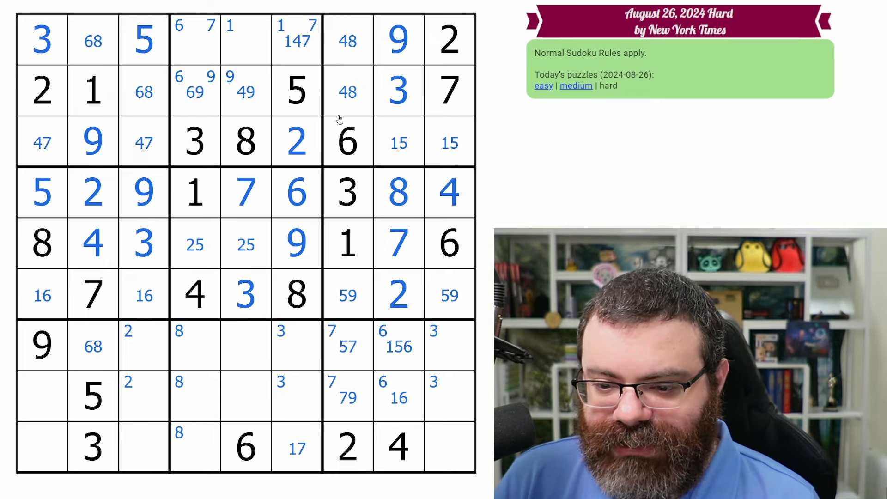
{"action": "mouse_move", "coordinate": [418, 385]}
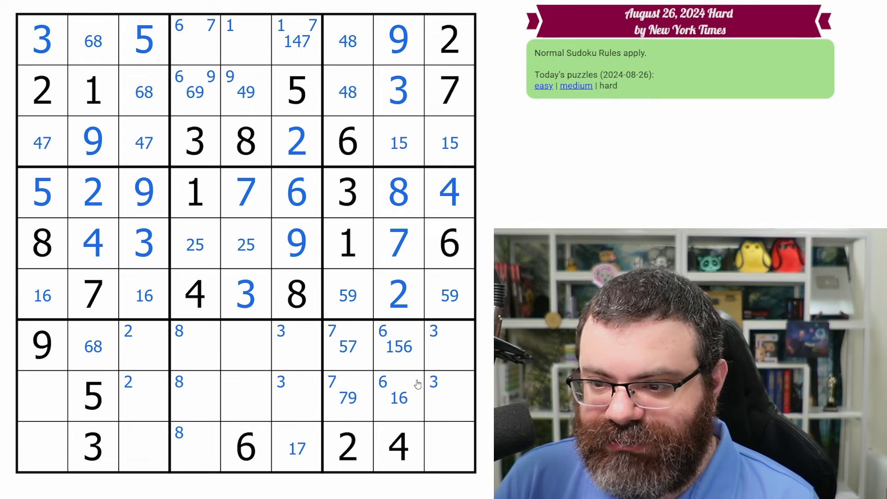
{"action": "mouse_move", "coordinate": [161, 386]}
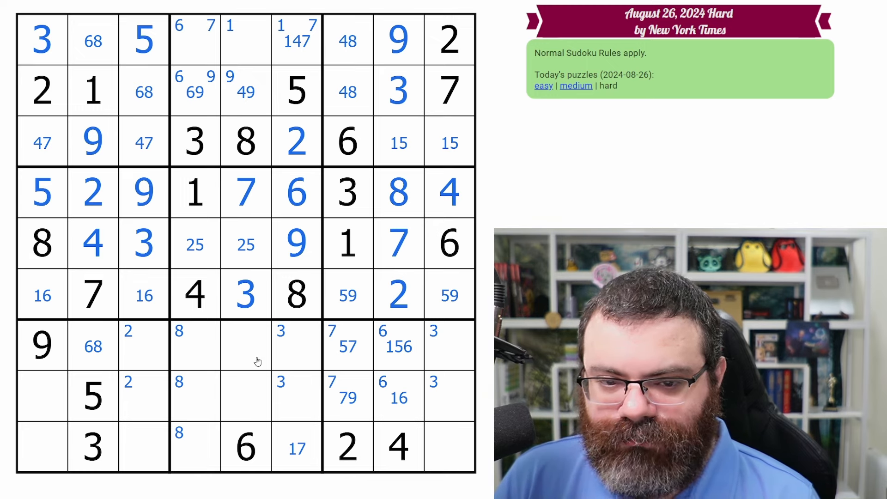
{"action": "mouse_move", "coordinate": [252, 236]}
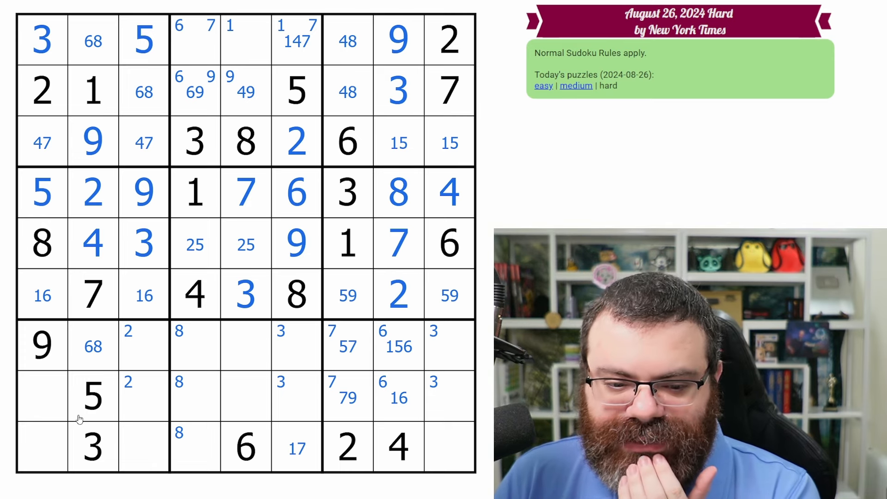
Centre-mark 1 7 in r9c1 and its row 9 partner, then select the other empty bottom-row cells
{"action": "left_click", "coordinate": [41, 294]}
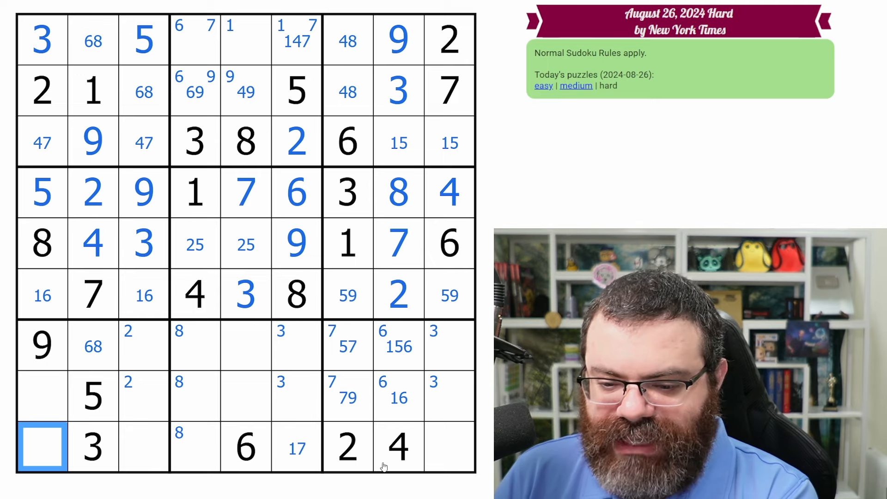
{"action": "type", "text": "17"}
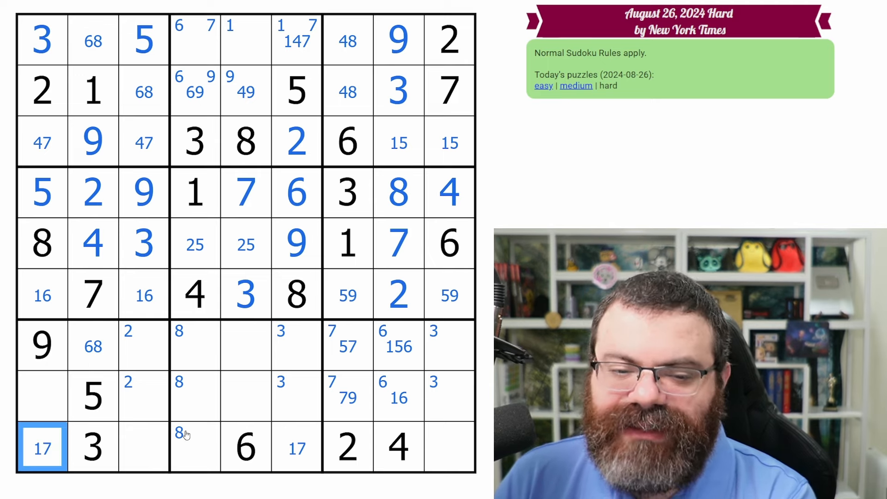
{"action": "left_click", "coordinate": [297, 447]}
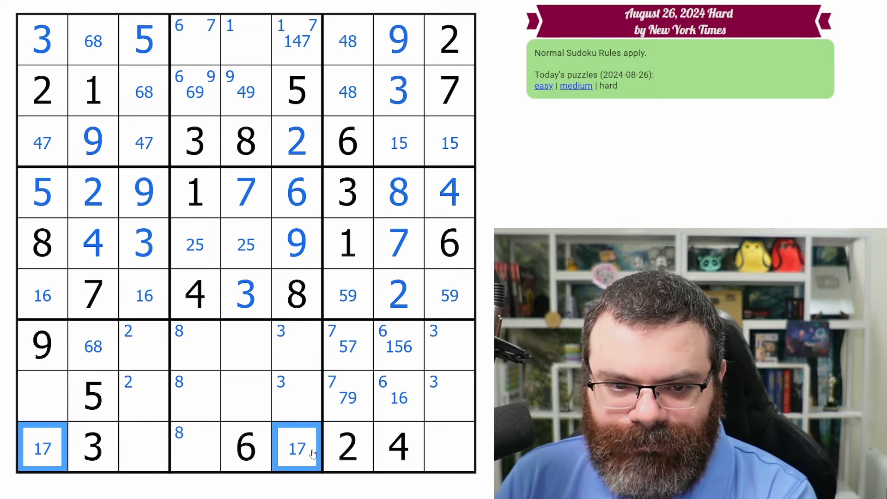
{"action": "left_click", "coordinate": [41, 397]}
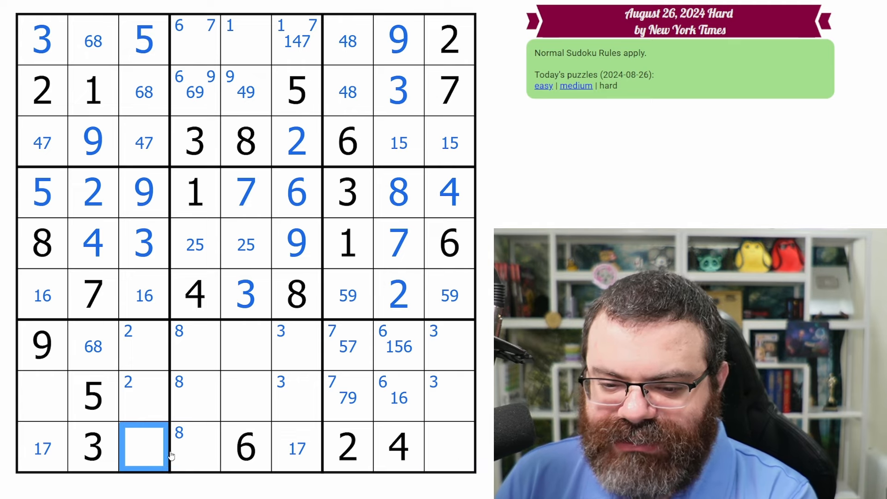
{"action": "left_click", "coordinate": [449, 447]}
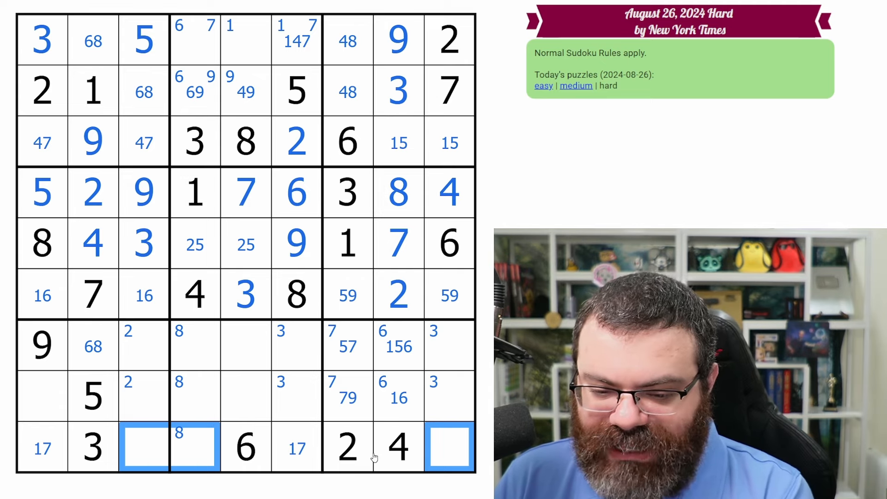
{"action": "left_click", "coordinate": [144, 447]}
{"action": "type", "text": "8"}
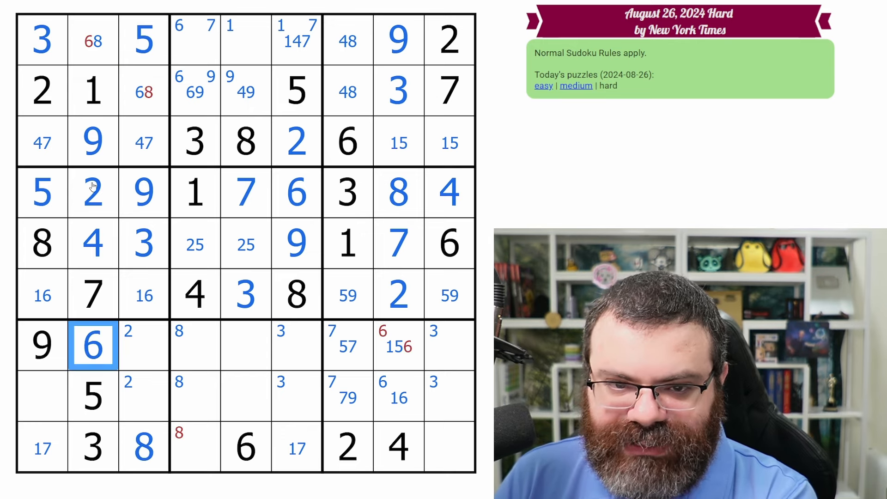
Enter the resolved digits into row 2 column 4, row 1, row 8 column 1 and the column-8 cell
{"action": "left_click", "coordinate": [195, 90]}
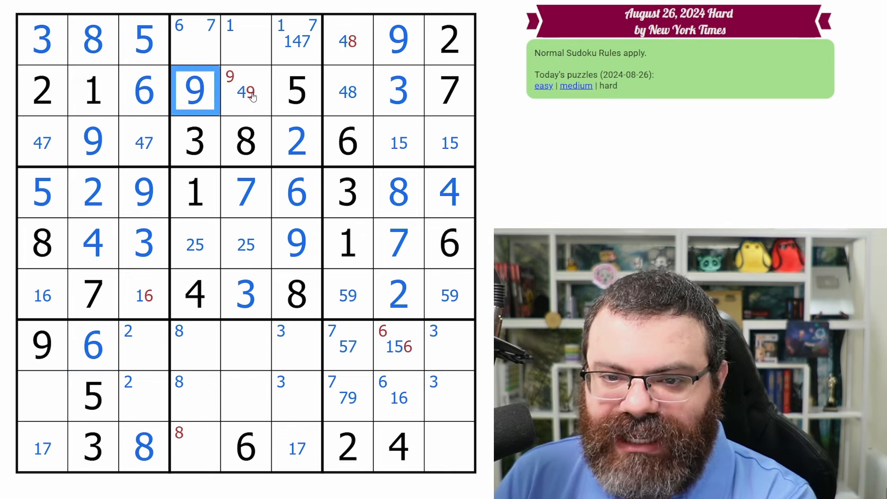
{"action": "left_click", "coordinate": [296, 40]}
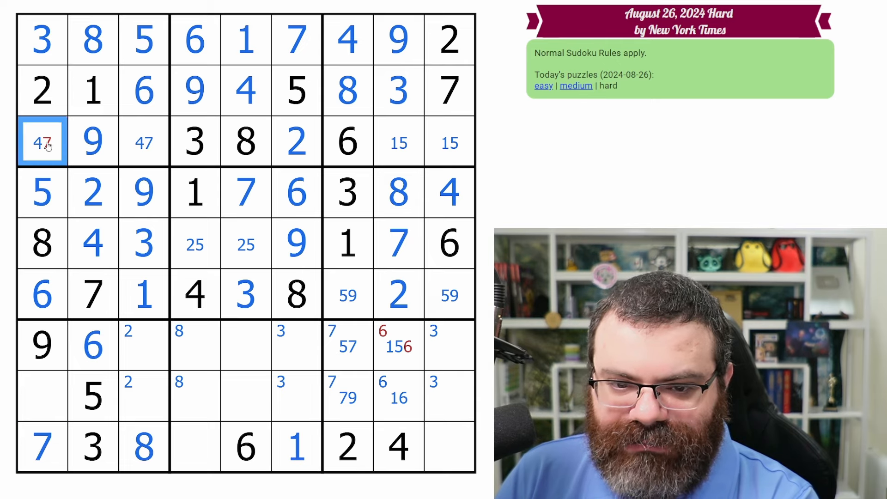
{"action": "left_click", "coordinate": [41, 394]}
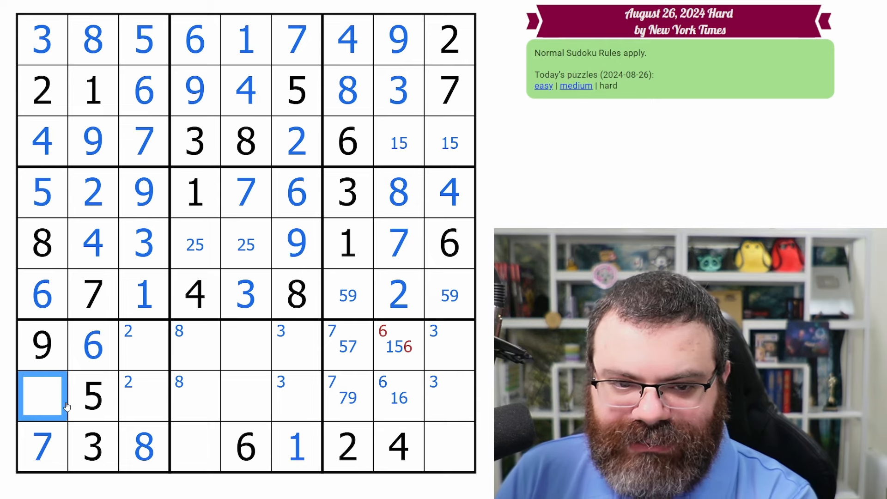
{"action": "left_click", "coordinate": [399, 396]}
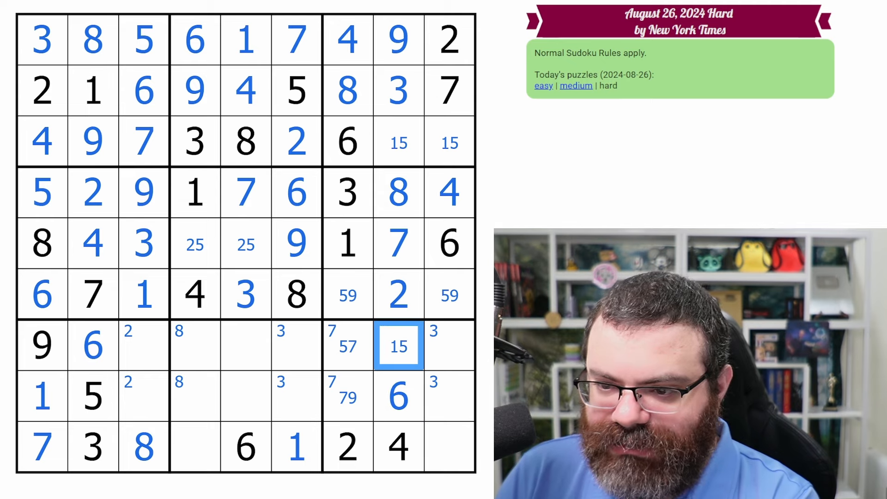
{"action": "left_click", "coordinate": [398, 395]}
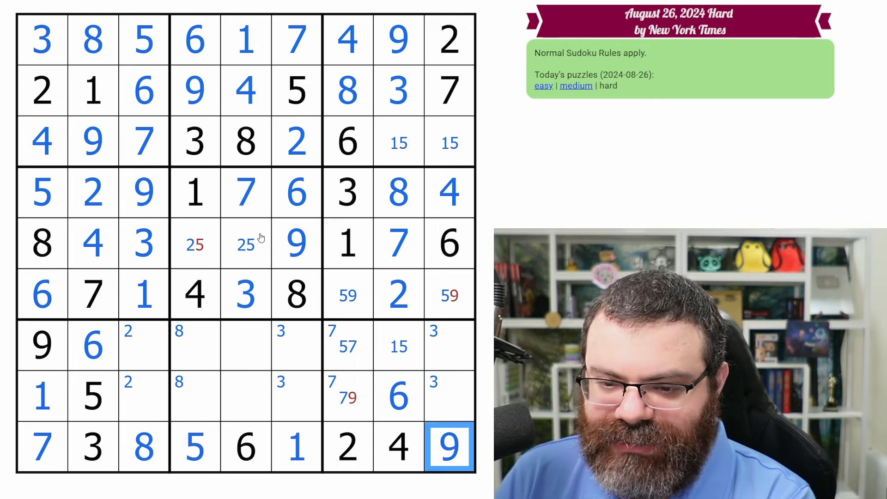
Fill the last open cells, including 2 and 4, so the grid completes and Congrats appears
{"action": "left_click", "coordinate": [245, 243]}
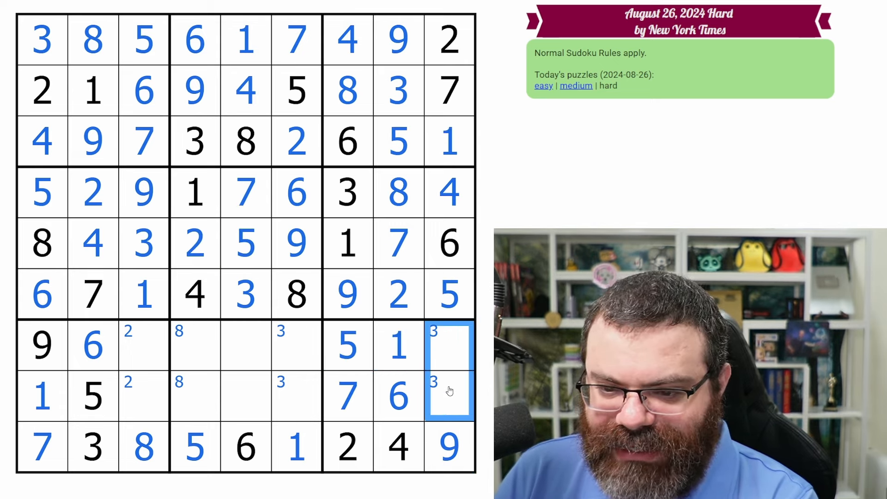
{"action": "mouse_move", "coordinate": [461, 398]}
{"action": "type", "text": "8"}
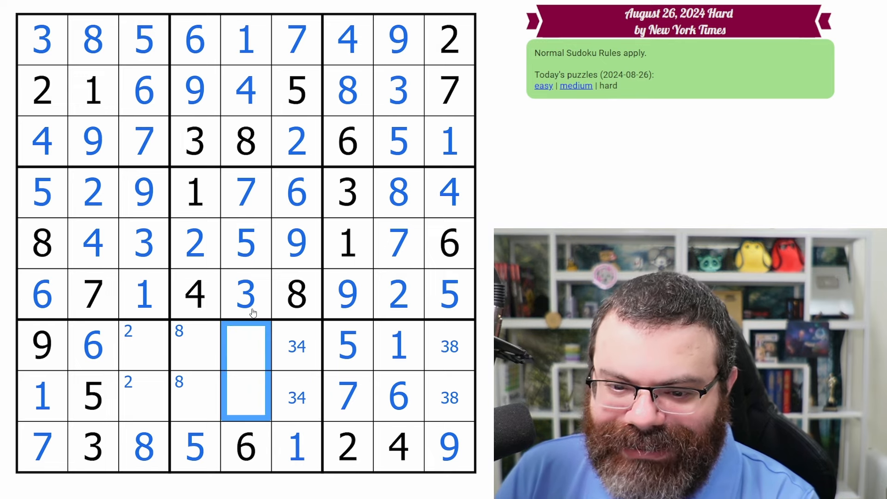
{"action": "type", "text": "2"}
{"action": "type", "text": "9"}
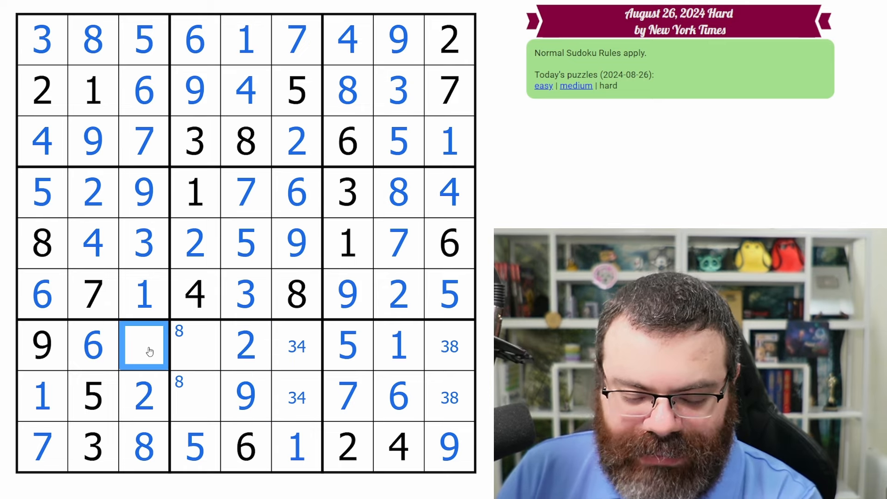
{"action": "type", "text": "4"}
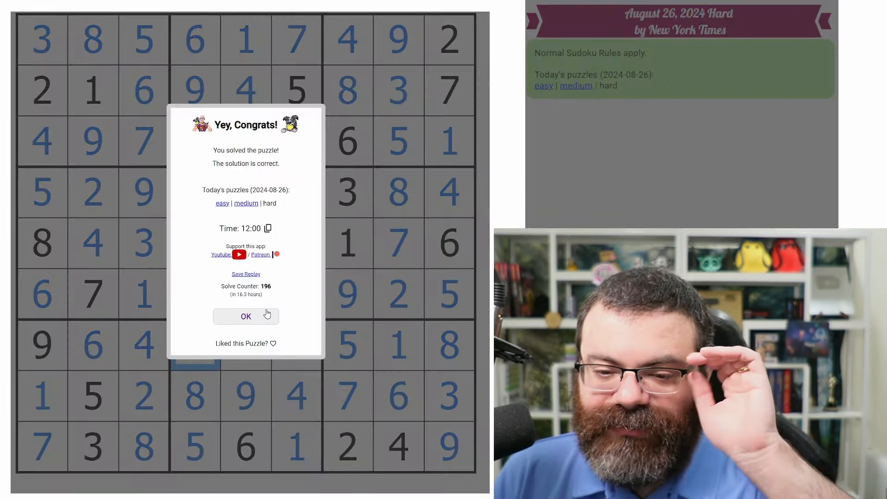
Dismiss the congratulations dialog and select the bottom-row 1 and 7 to review the finished grid
{"action": "left_click", "coordinate": [246, 316]}
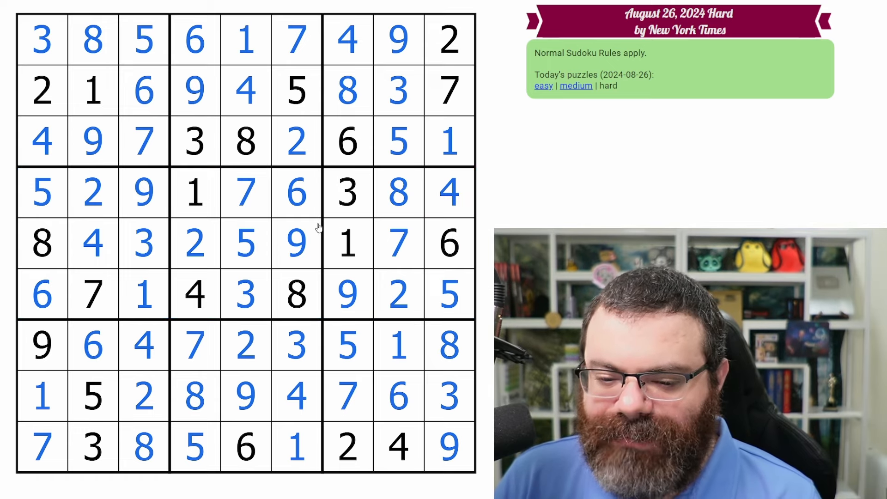
{"action": "left_click", "coordinate": [297, 447]}
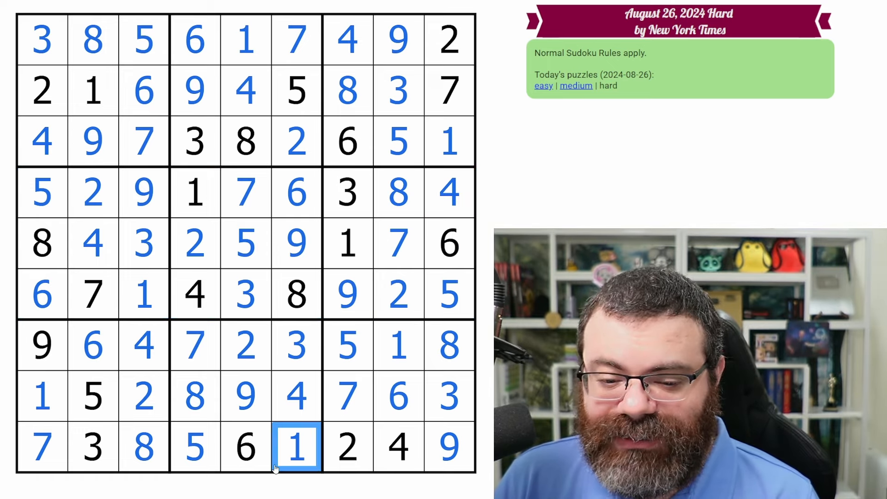
{"action": "left_click", "coordinate": [41, 447]}
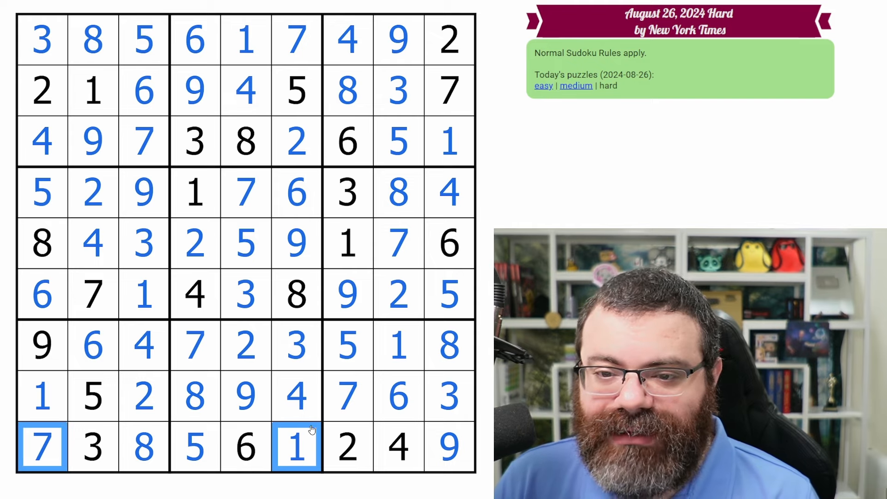
{"action": "mouse_move", "coordinate": [64, 372]}
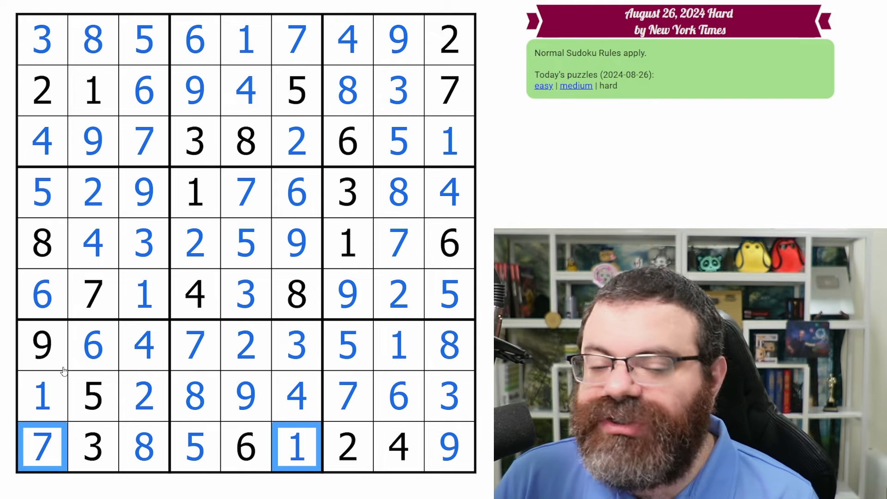